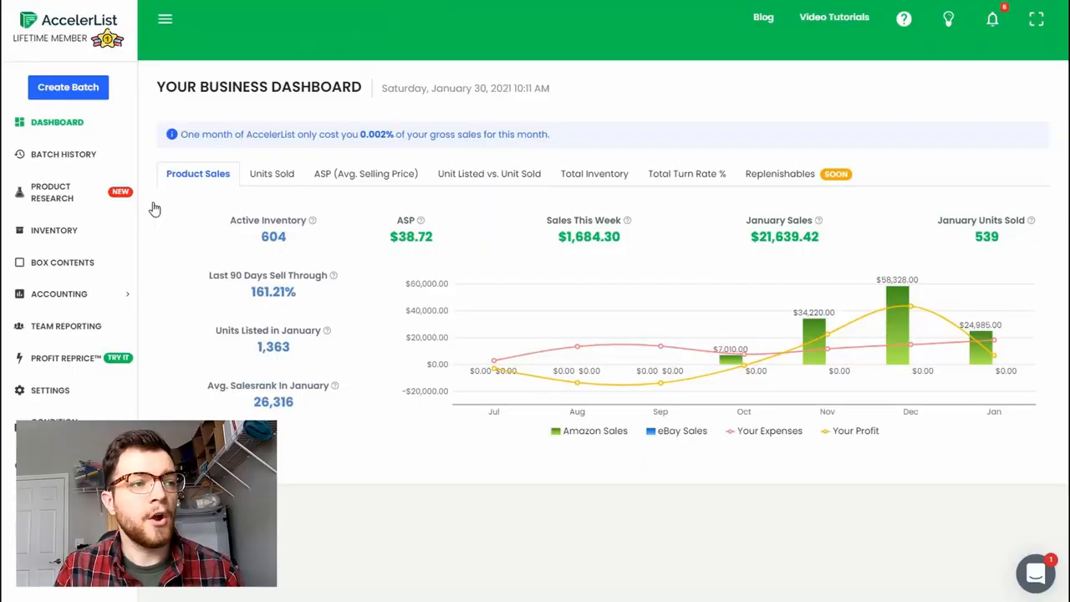
{"action": "mouse_move", "coordinate": [372, 444]}
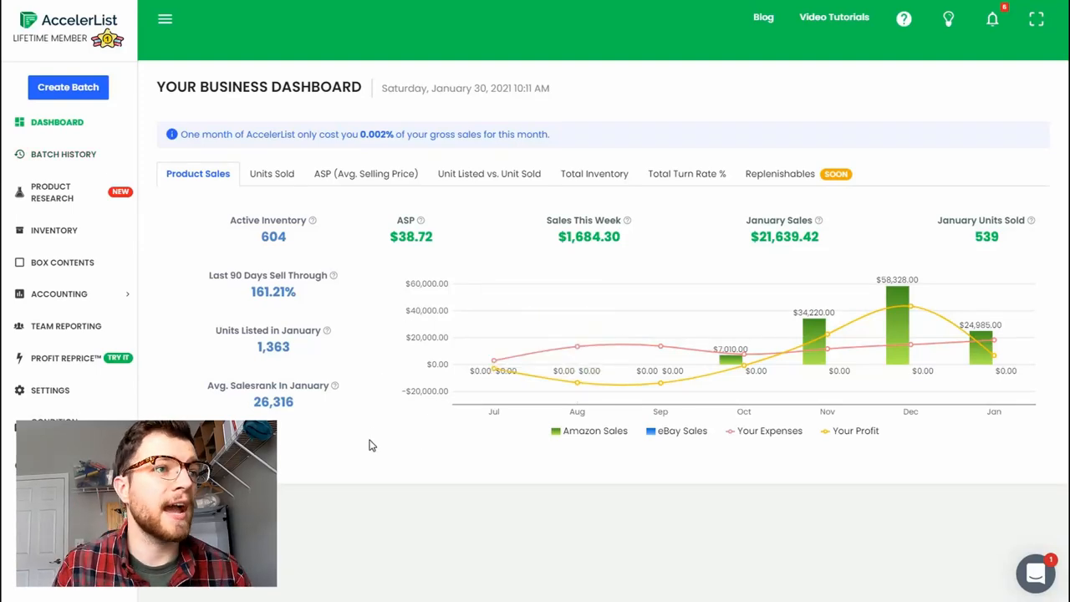
{"action": "mouse_move", "coordinate": [349, 186]}
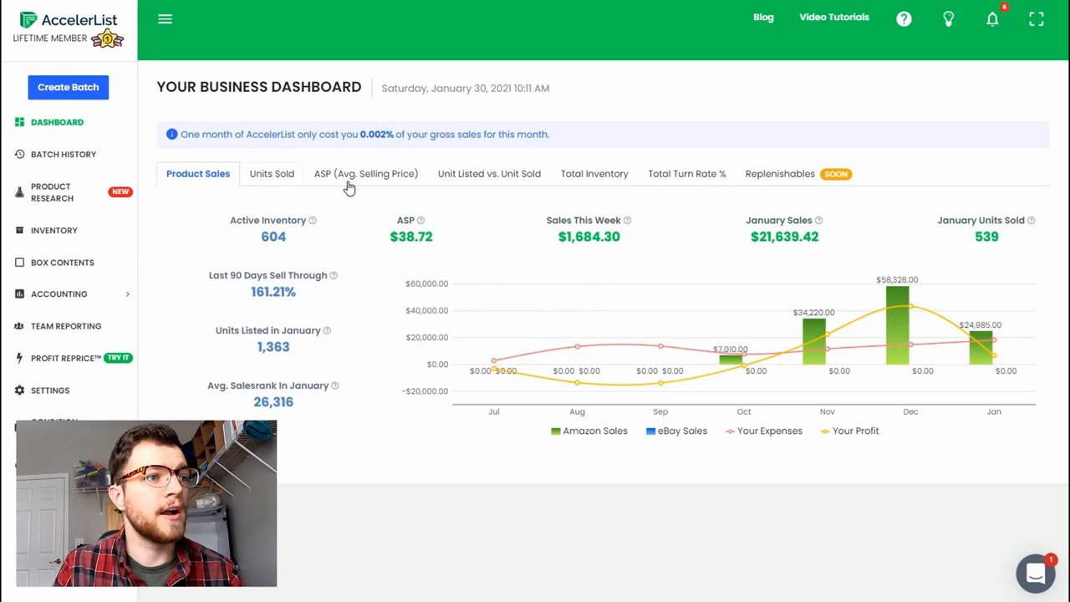
- After viewing sales charts, create FBA batch 01/30/2021 10:13AM from Home, self-labelled, private workflow
{"action": "left_click", "coordinate": [366, 173]}
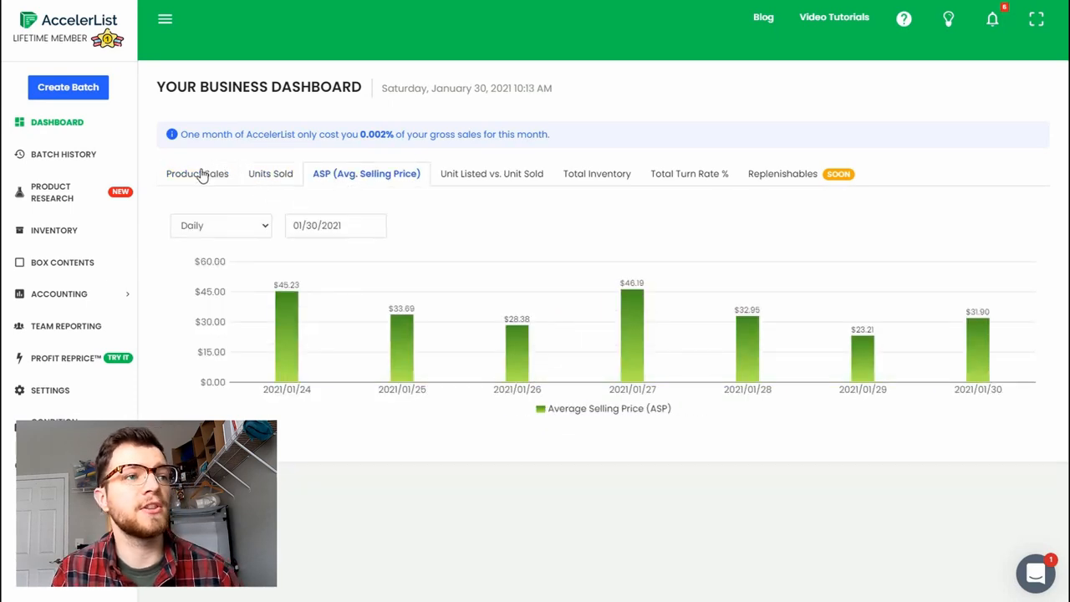
{"action": "left_click", "coordinate": [198, 174]}
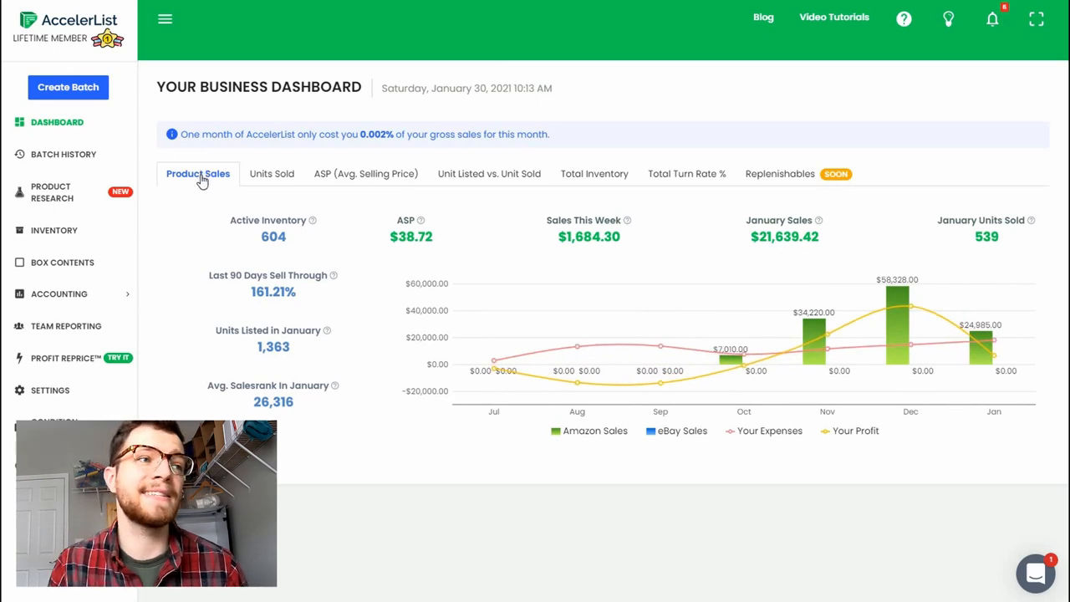
{"action": "mouse_move", "coordinate": [73, 90]}
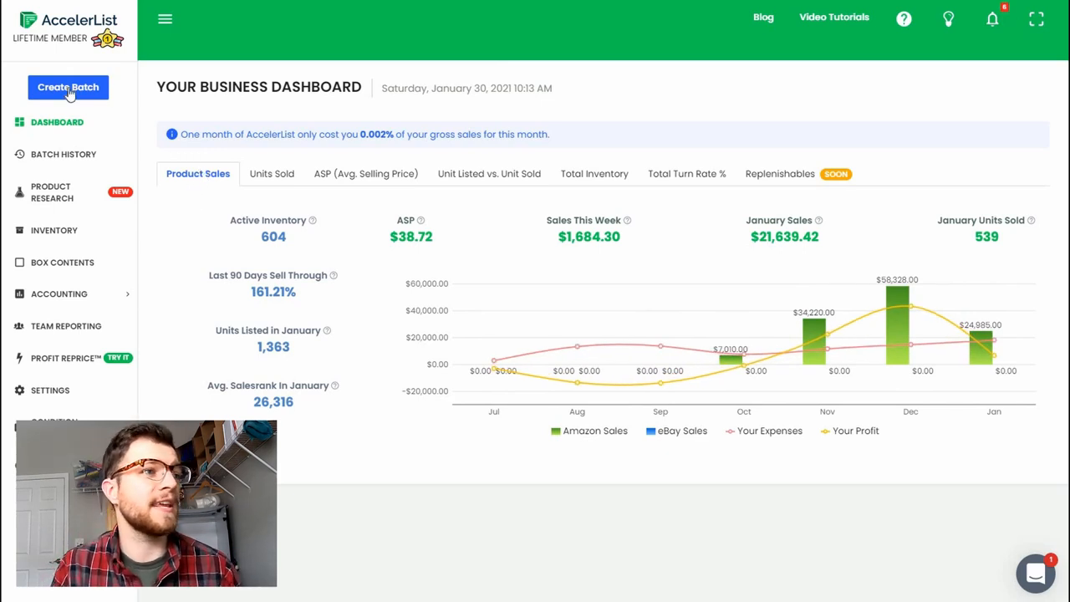
{"action": "left_click", "coordinate": [67, 87]}
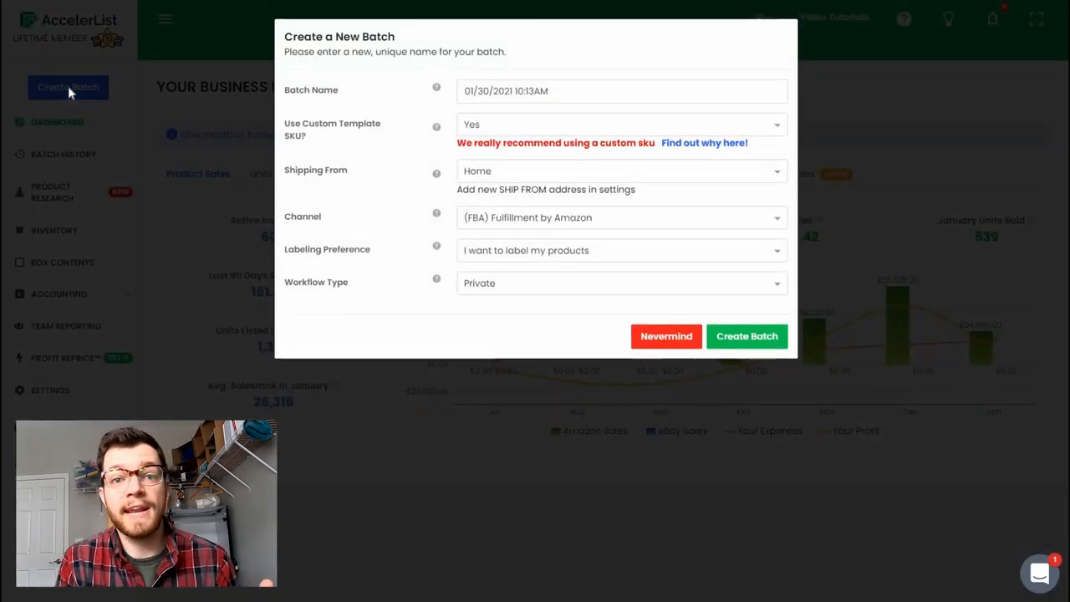
{"action": "mouse_move", "coordinate": [515, 158]}
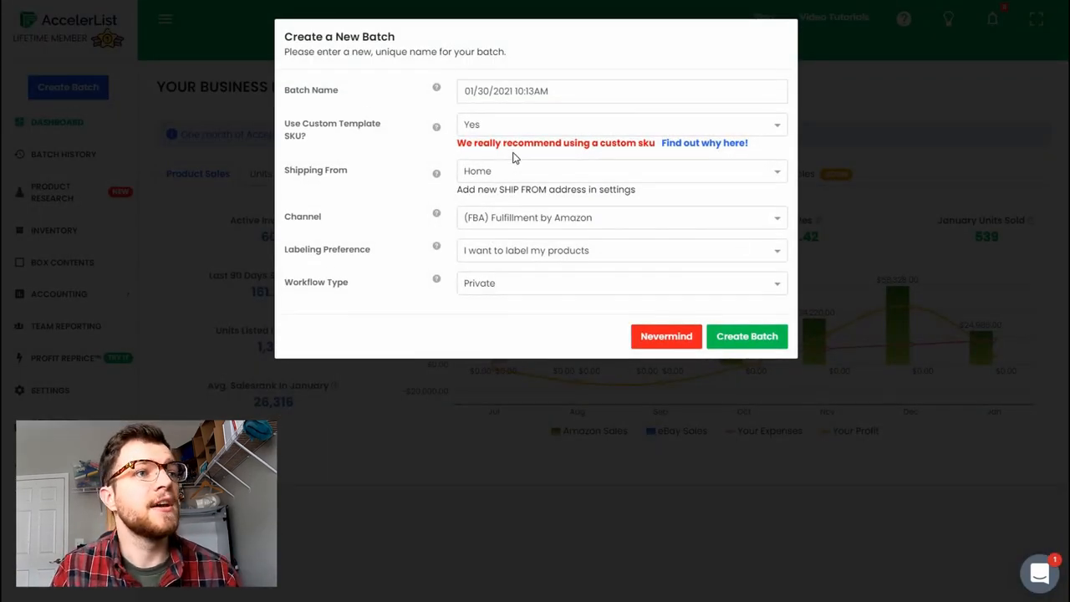
{"action": "mouse_move", "coordinate": [432, 171]}
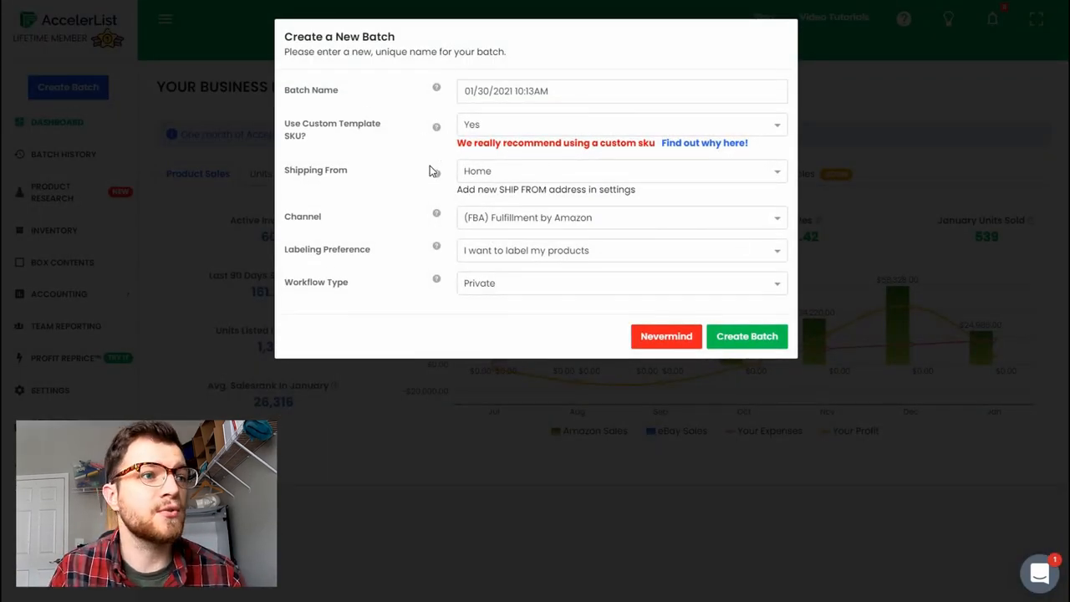
{"action": "mouse_move", "coordinate": [505, 134]}
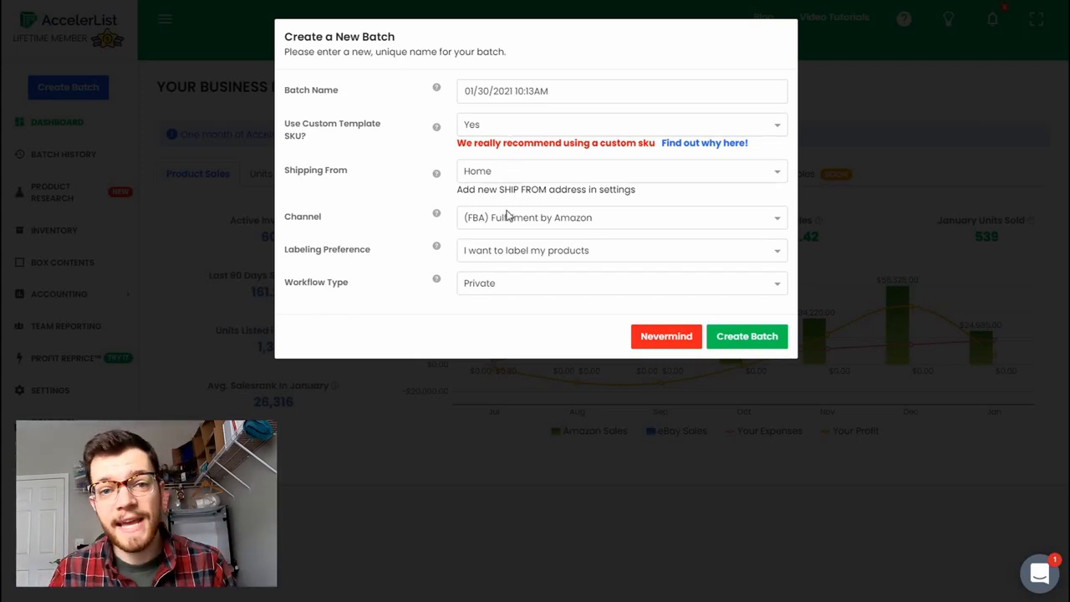
{"action": "mouse_move", "coordinate": [412, 231]}
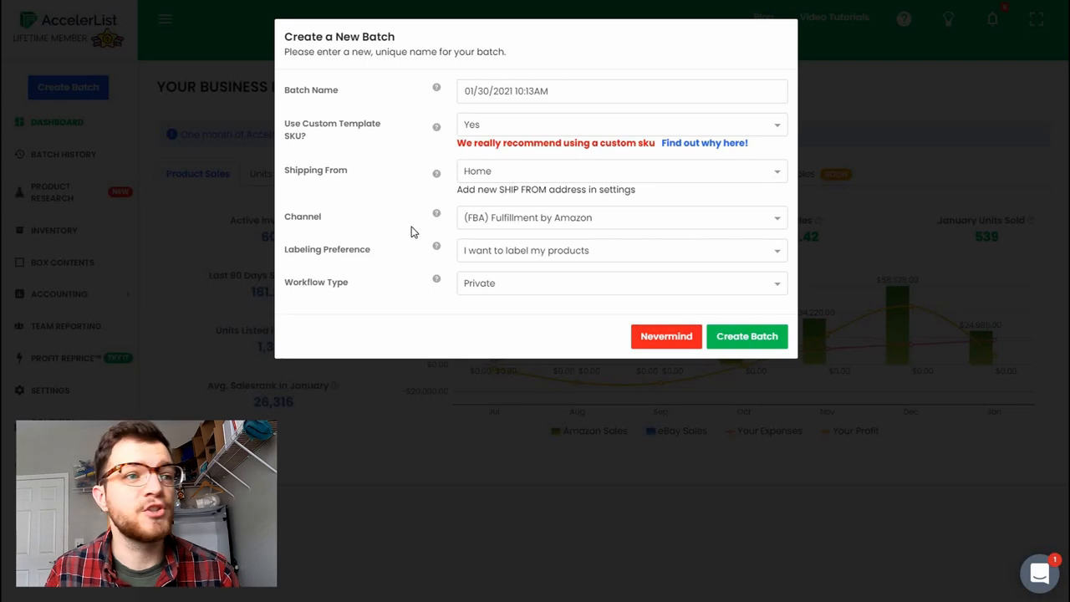
{"action": "mouse_move", "coordinate": [667, 227]}
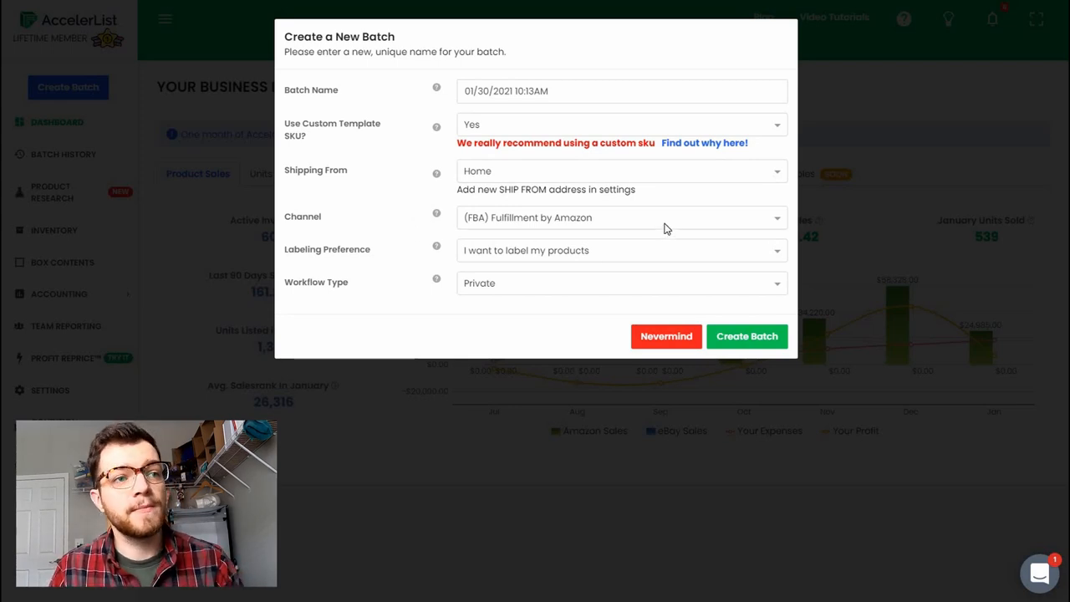
{"action": "mouse_move", "coordinate": [654, 229]}
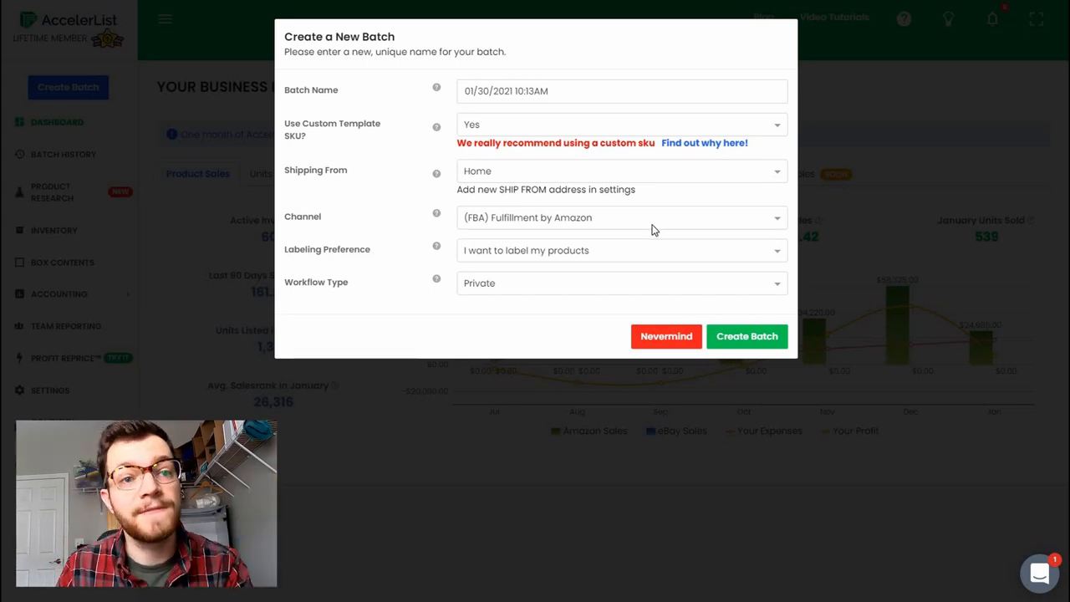
{"action": "mouse_move", "coordinate": [543, 260]}
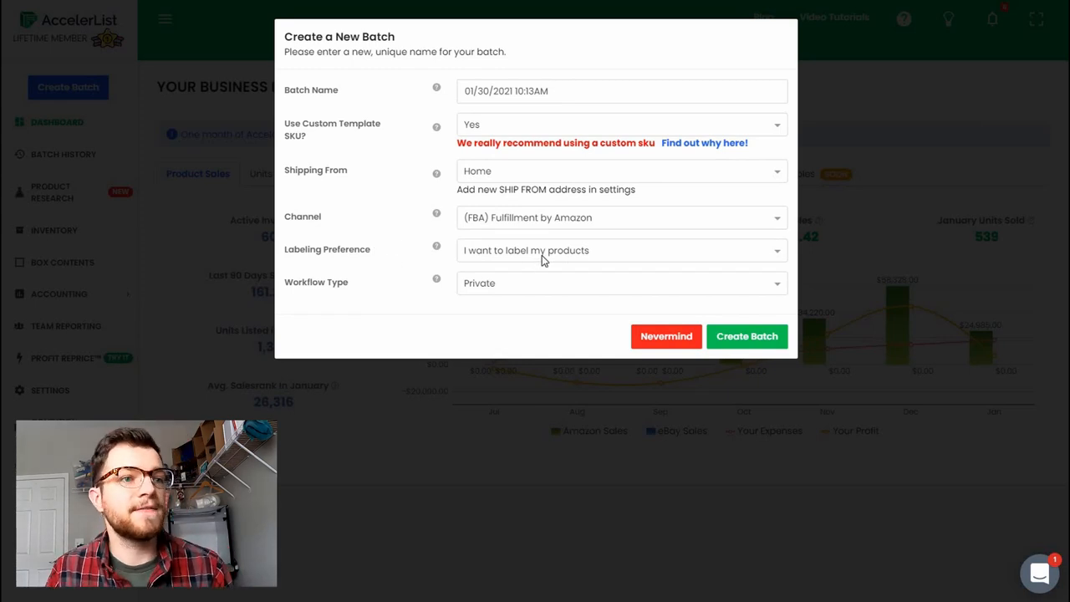
{"action": "mouse_move", "coordinate": [551, 261]}
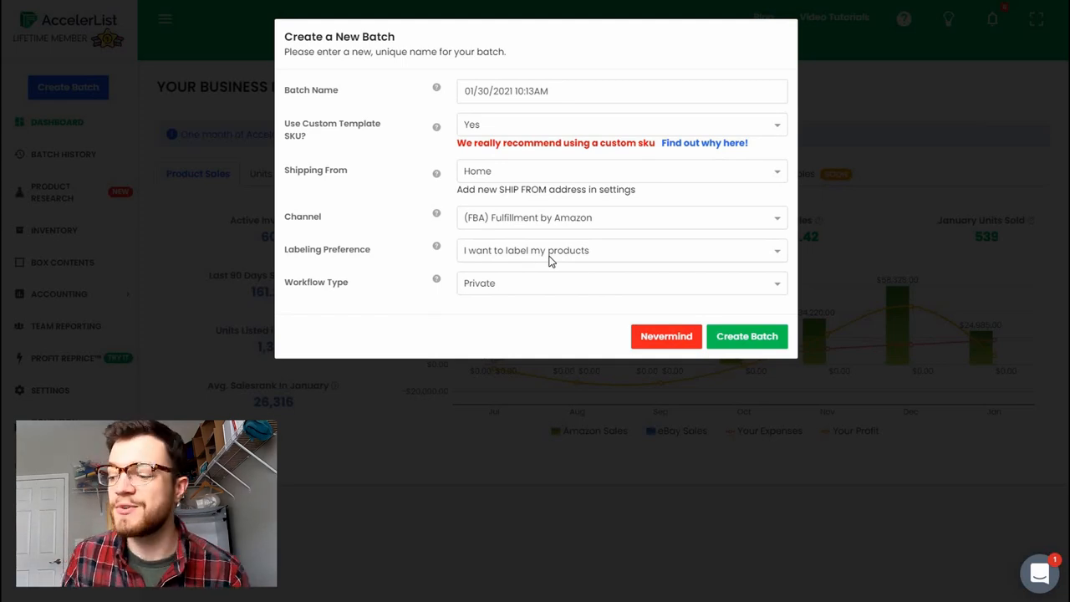
{"action": "mouse_move", "coordinate": [534, 293]}
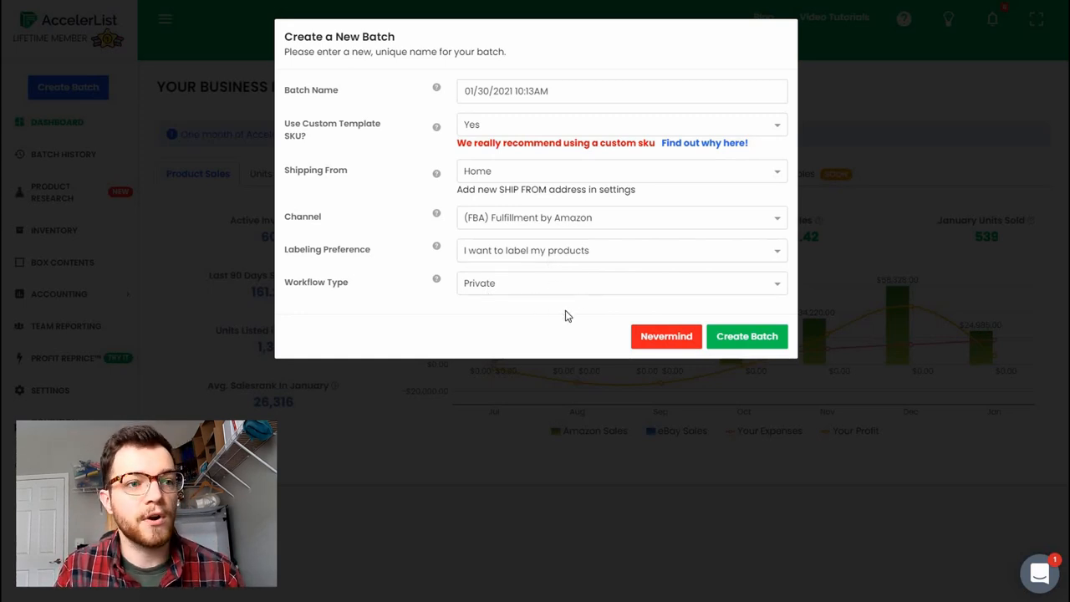
{"action": "mouse_move", "coordinate": [556, 367]}
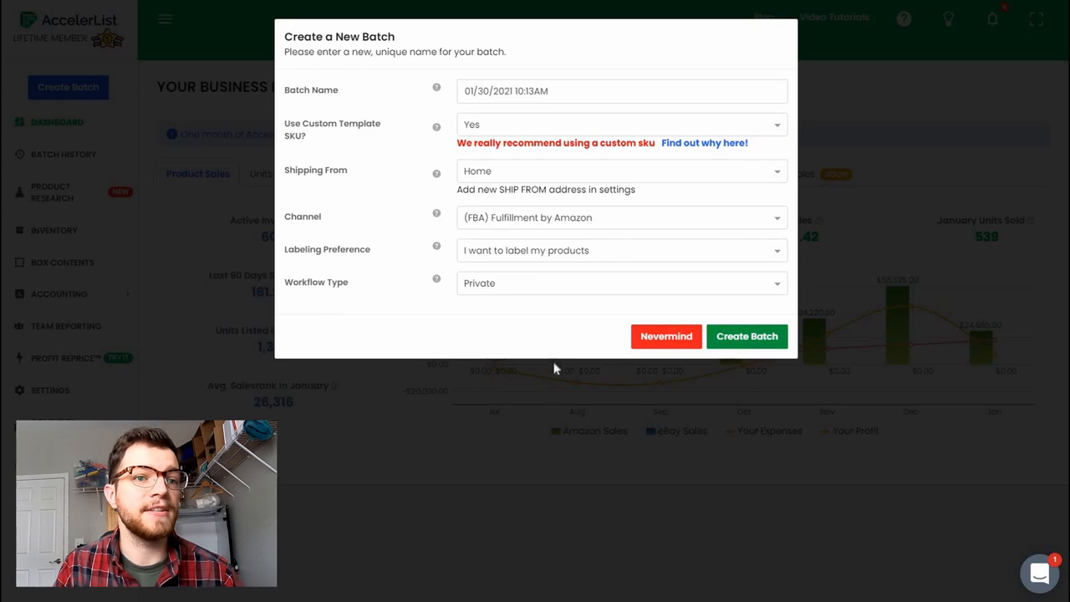
{"action": "left_click", "coordinate": [746, 336]}
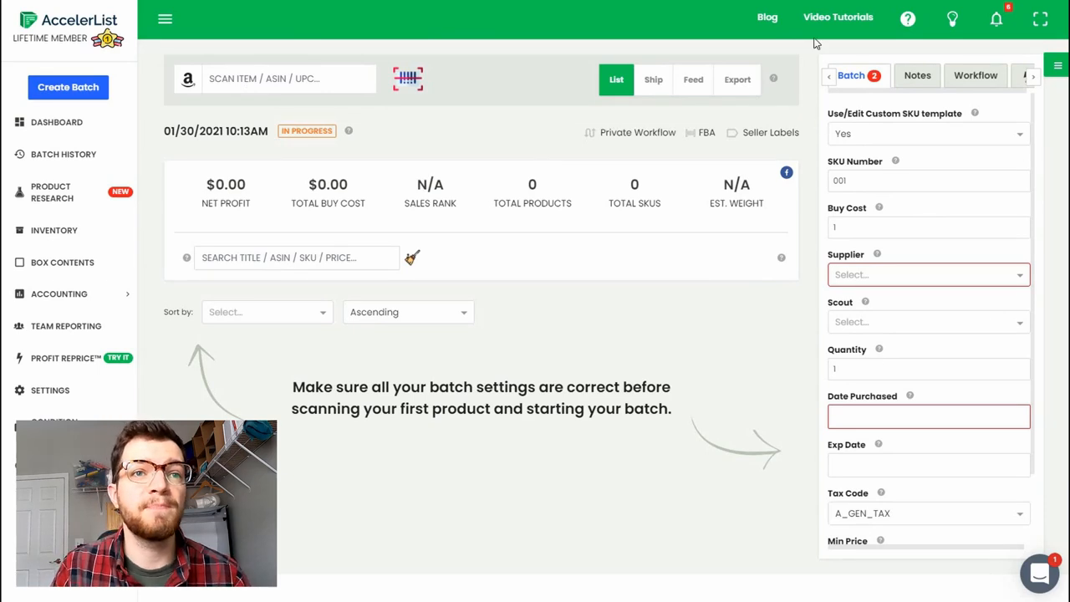
{"action": "mouse_move", "coordinate": [862, 210]}
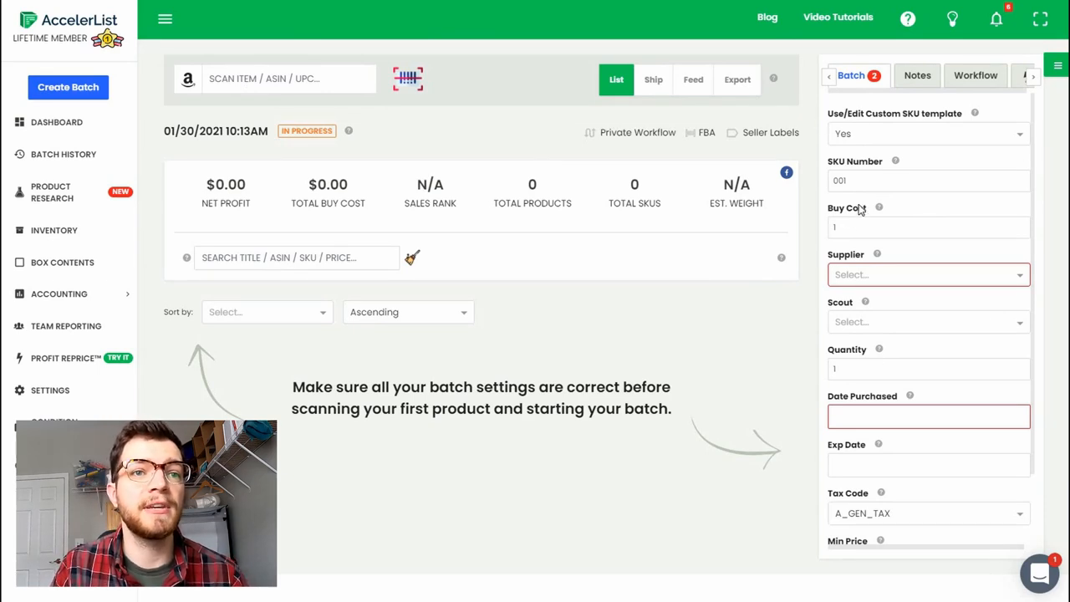
- Set the batch default buy cost to 1, supplier to TS, and purchase date to 04/01/2020
{"action": "left_click", "coordinate": [928, 227]}
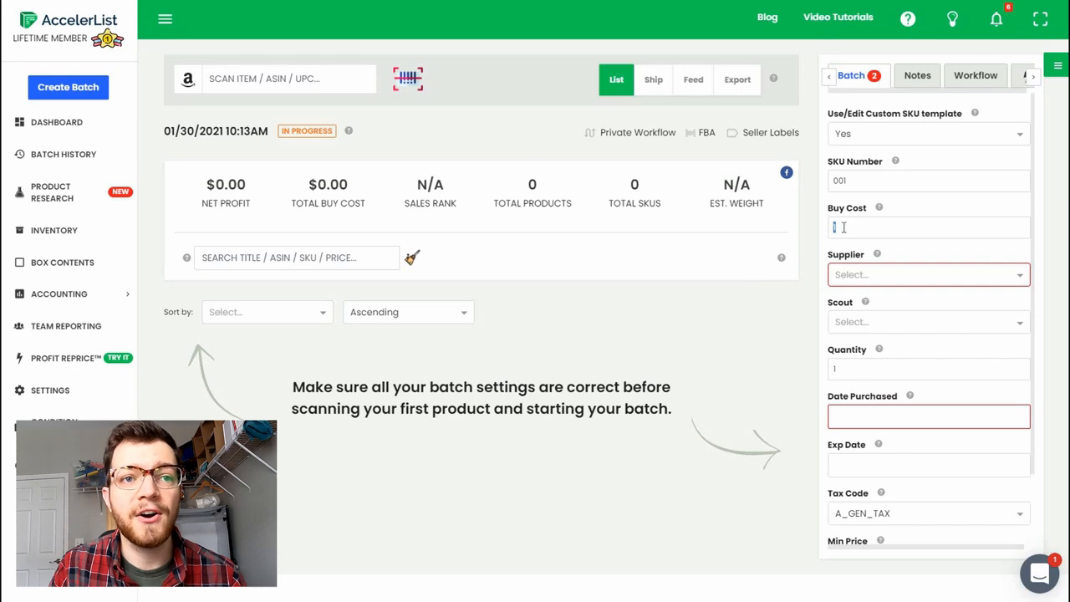
{"action": "type", "text": "1"}
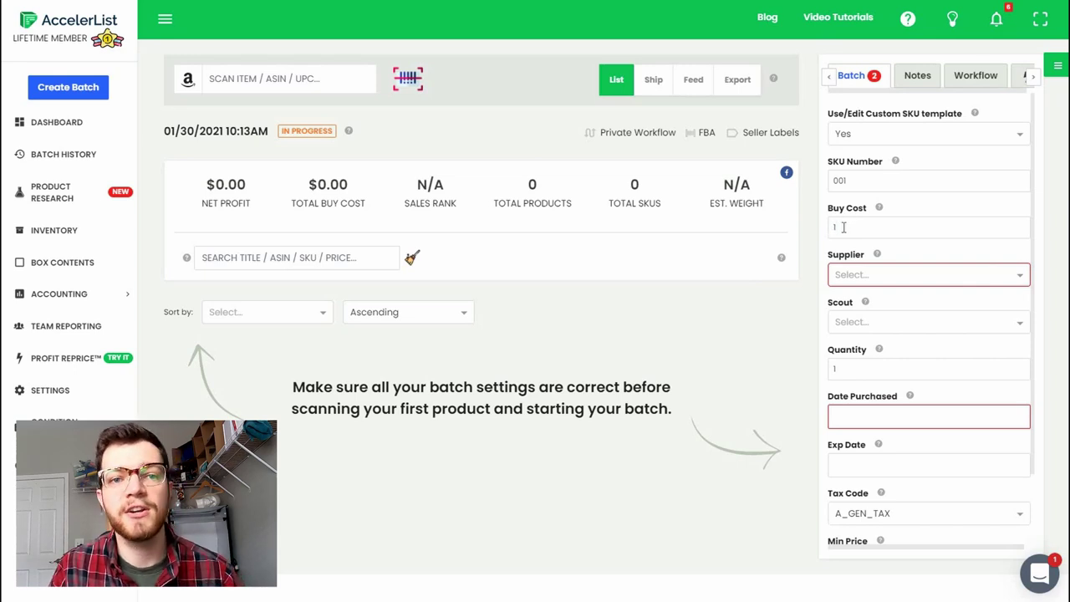
{"action": "mouse_move", "coordinate": [871, 285]}
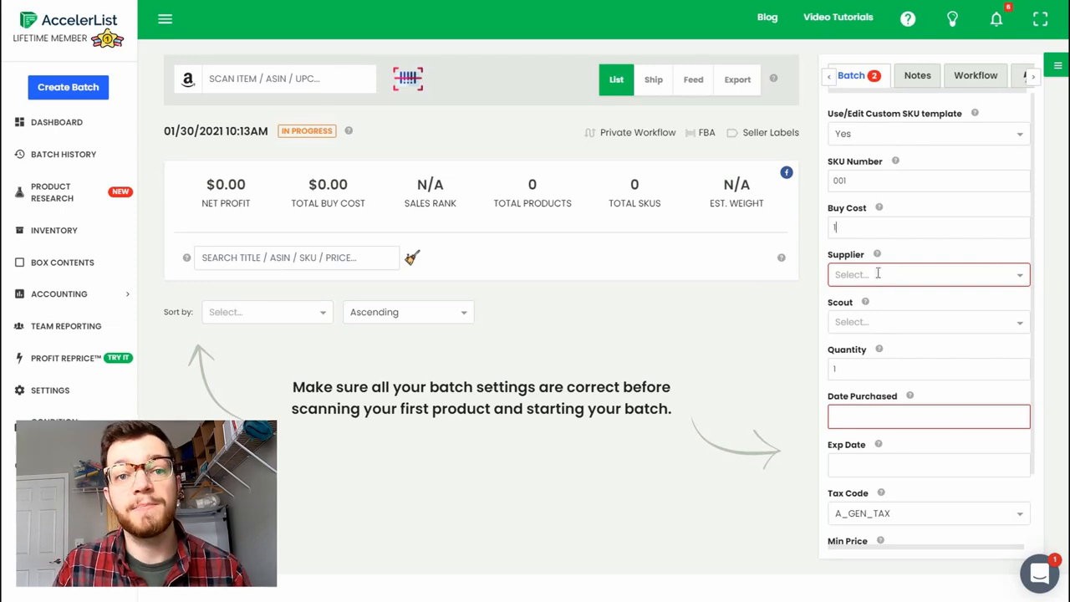
{"action": "left_click", "coordinate": [927, 274]}
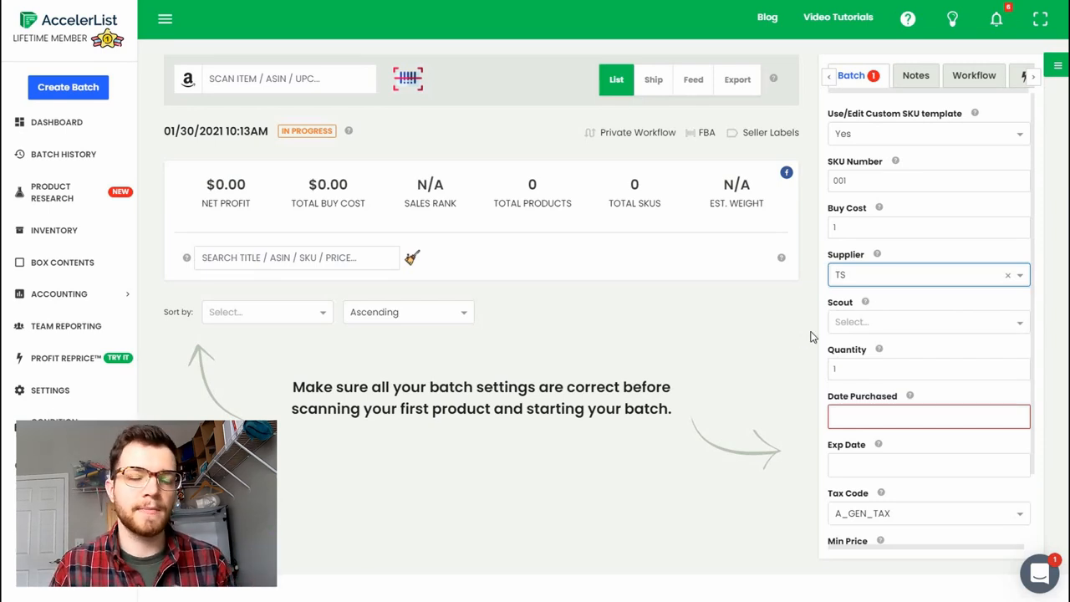
{"action": "mouse_move", "coordinate": [838, 246]}
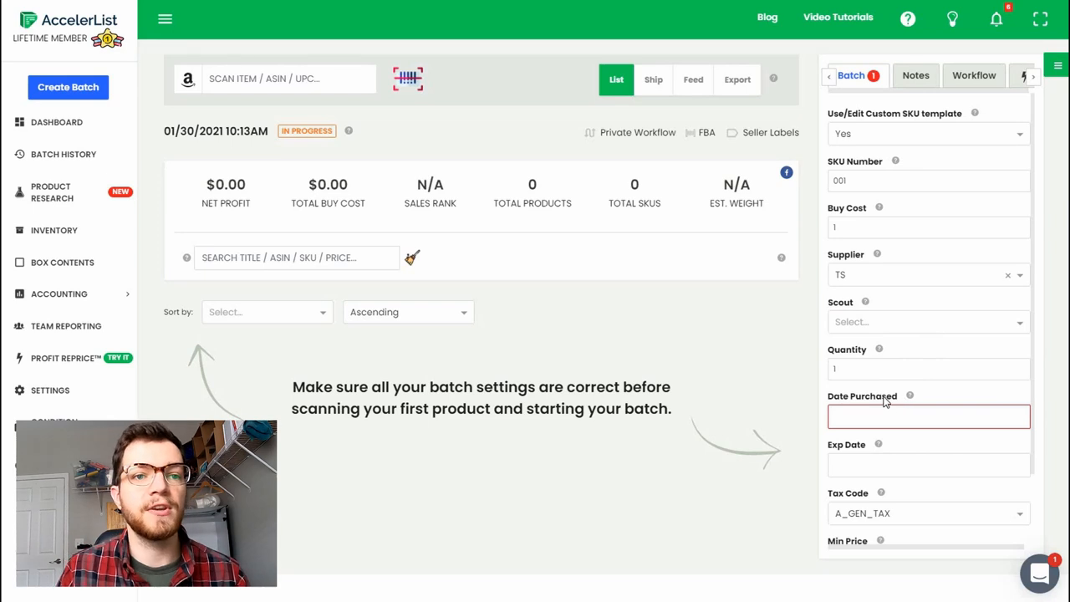
{"action": "mouse_move", "coordinate": [919, 386]}
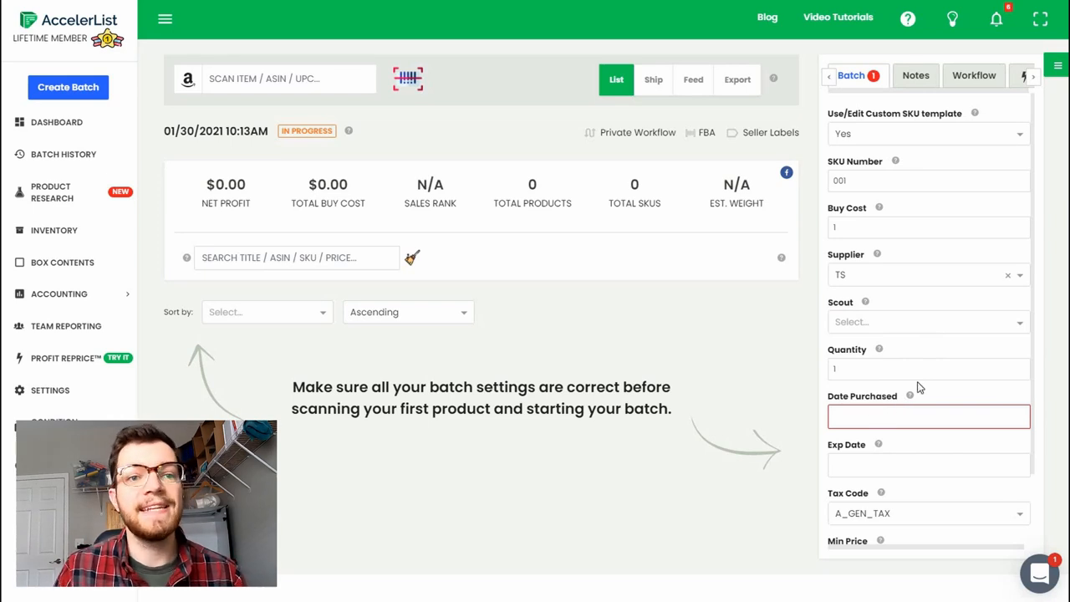
{"action": "left_click", "coordinate": [928, 416]}
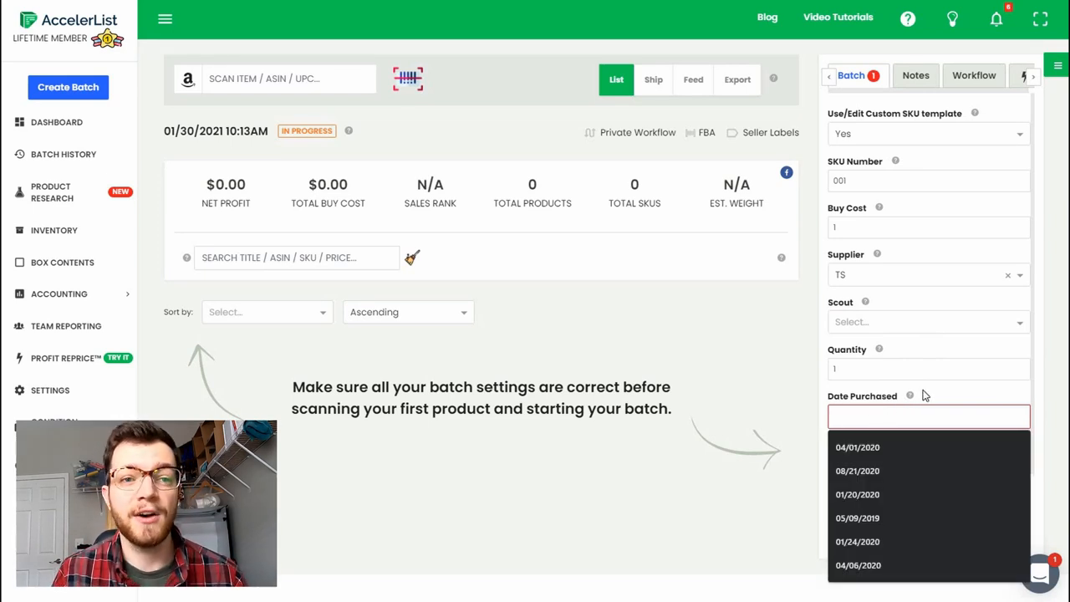
{"action": "mouse_move", "coordinate": [918, 392]}
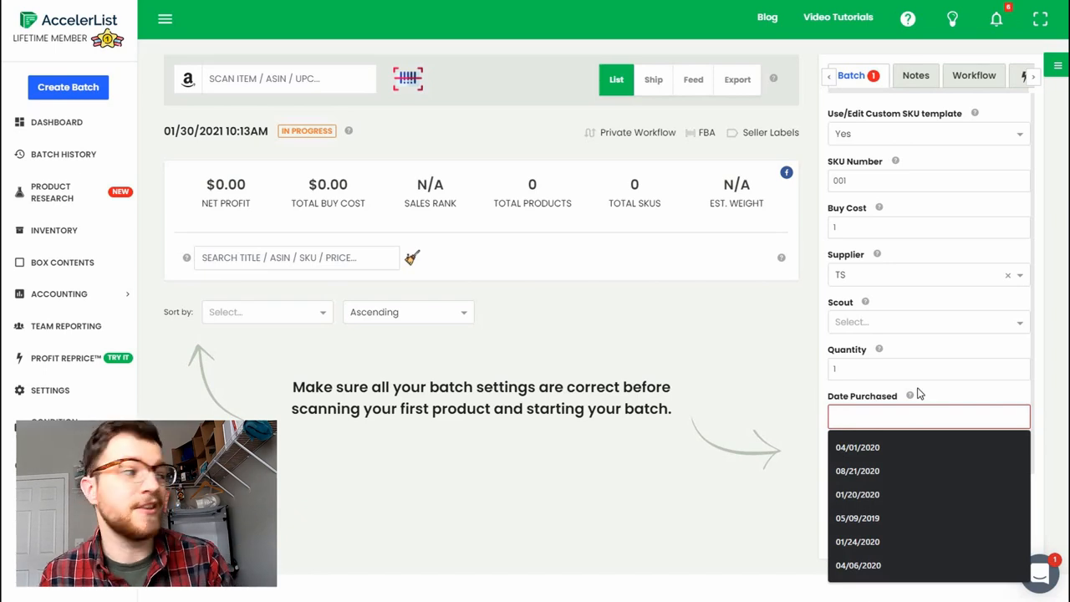
{"action": "mouse_move", "coordinate": [943, 392]}
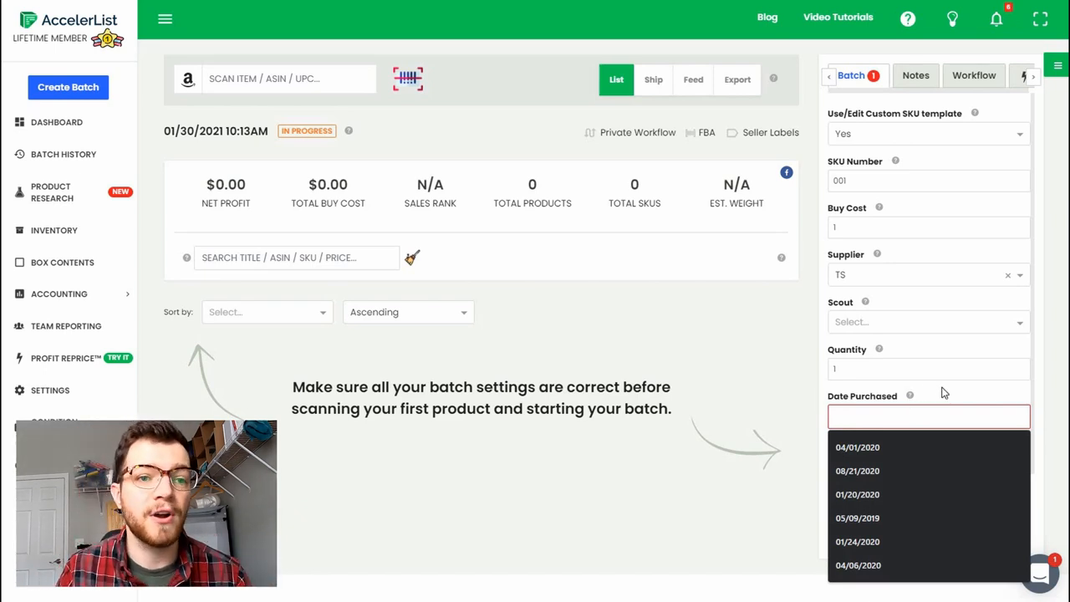
{"action": "left_click", "coordinate": [859, 447]}
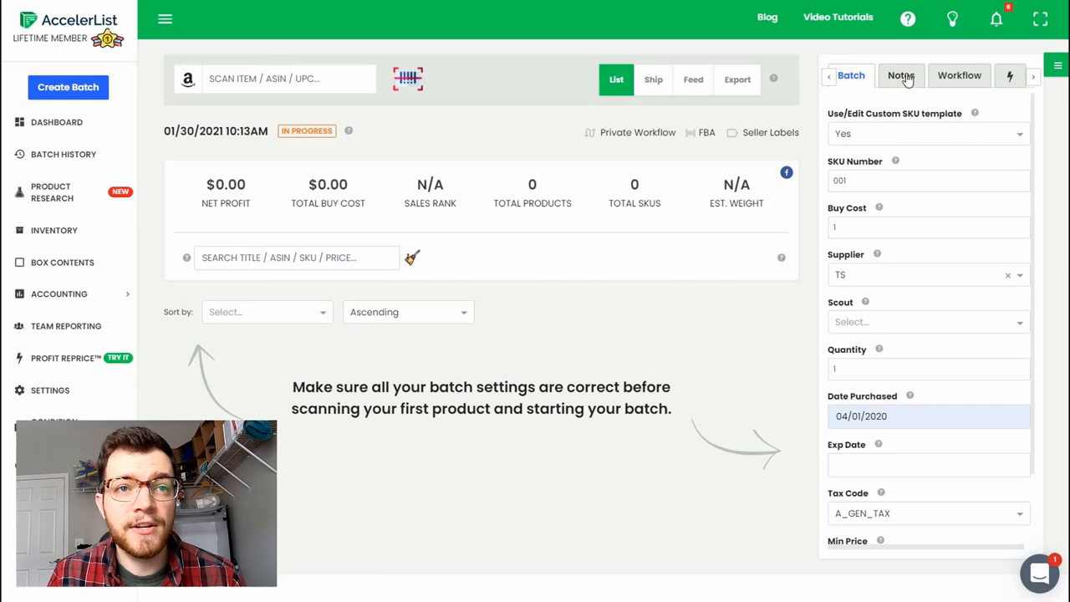
- Set default condition UsedVeryGood with the Video Games > Games 'Very Good' note
{"action": "left_click", "coordinate": [900, 75]}
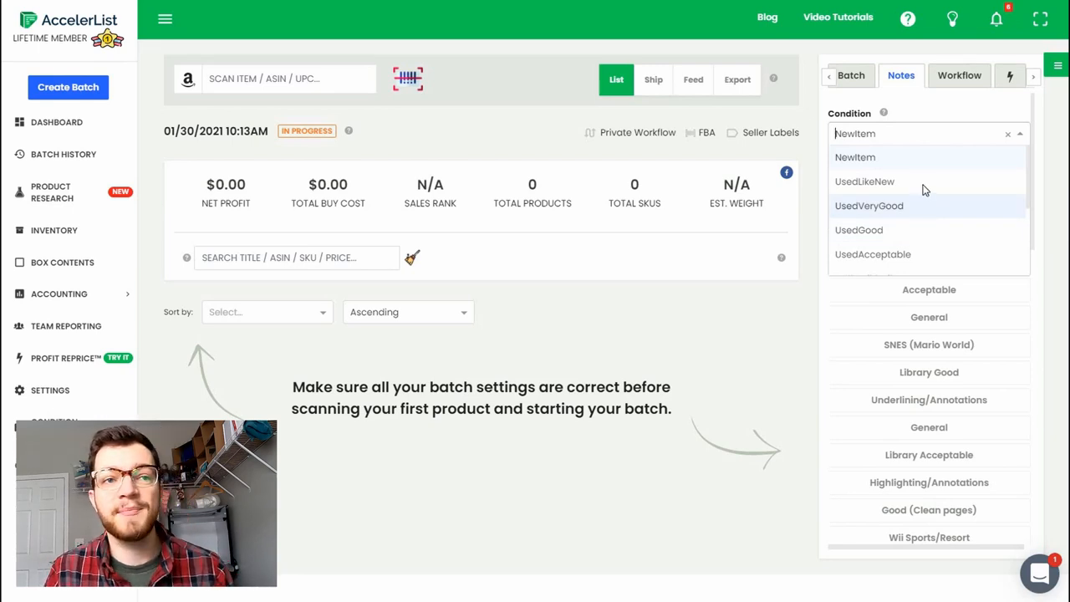
{"action": "left_click", "coordinate": [868, 205]}
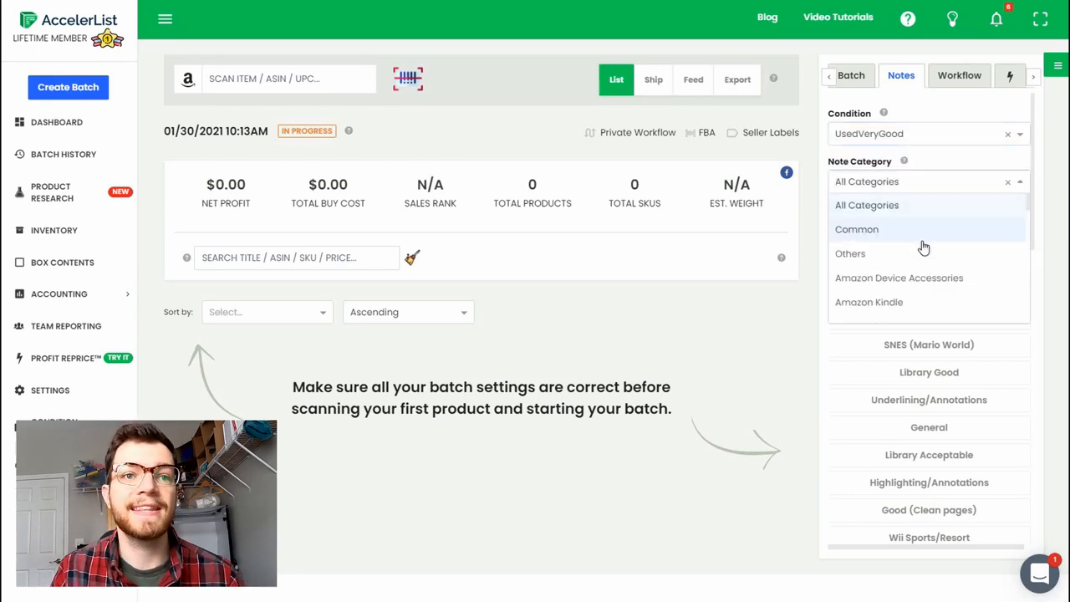
{"action": "scroll", "scroll_direction": "down", "scroll_amount": 3}
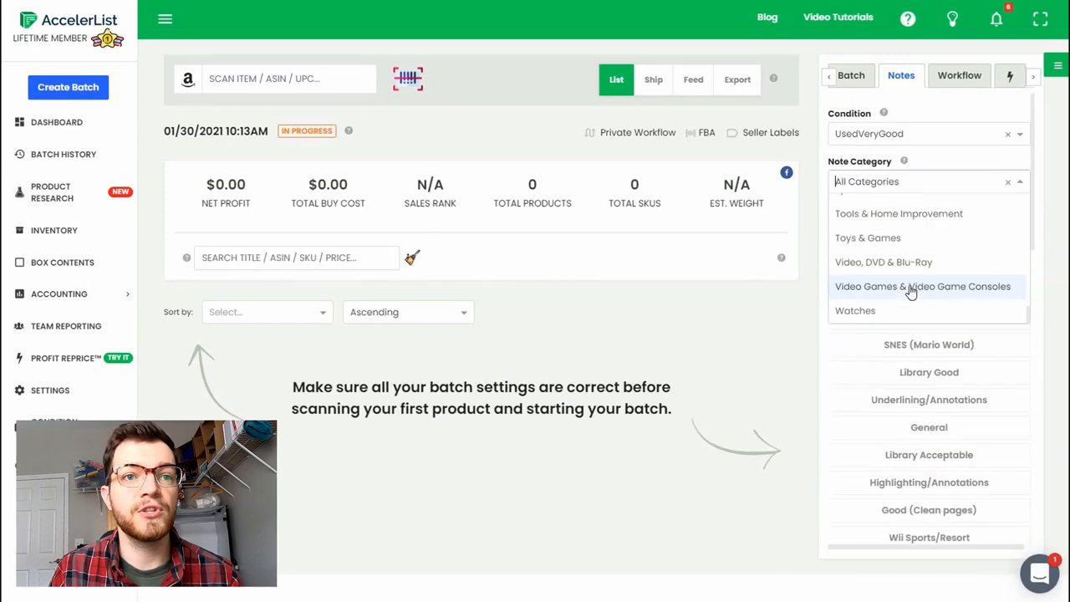
{"action": "left_click", "coordinate": [923, 286]}
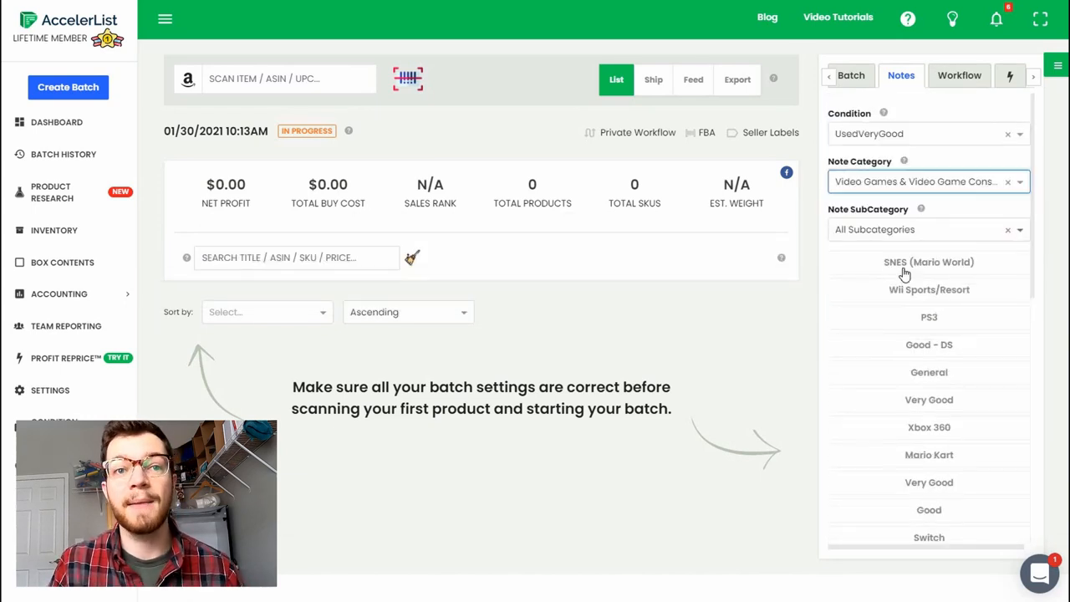
{"action": "left_click", "coordinate": [930, 262]}
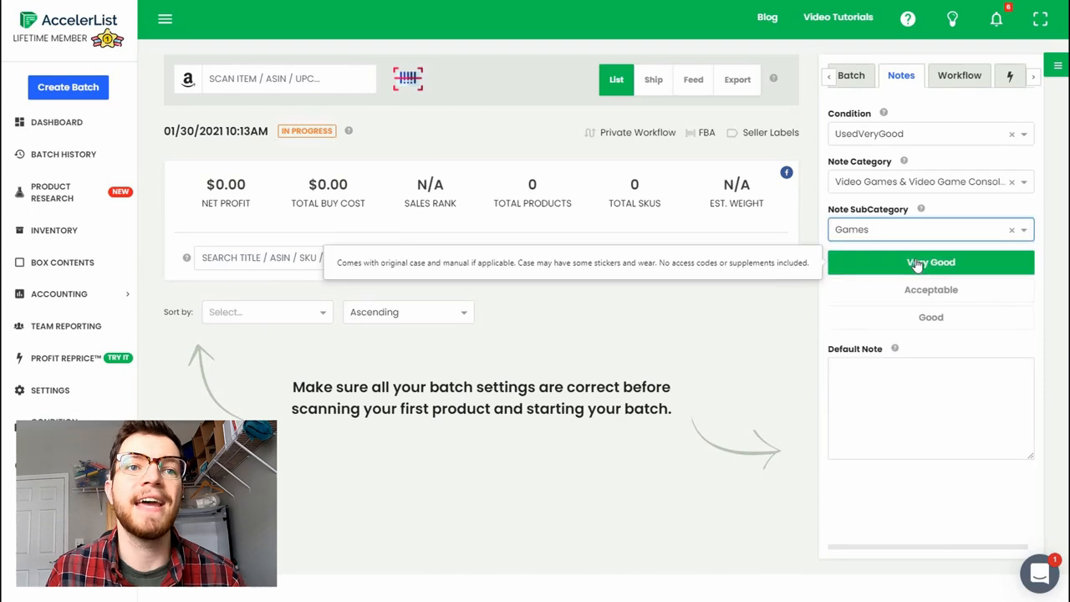
{"action": "mouse_move", "coordinate": [889, 293]}
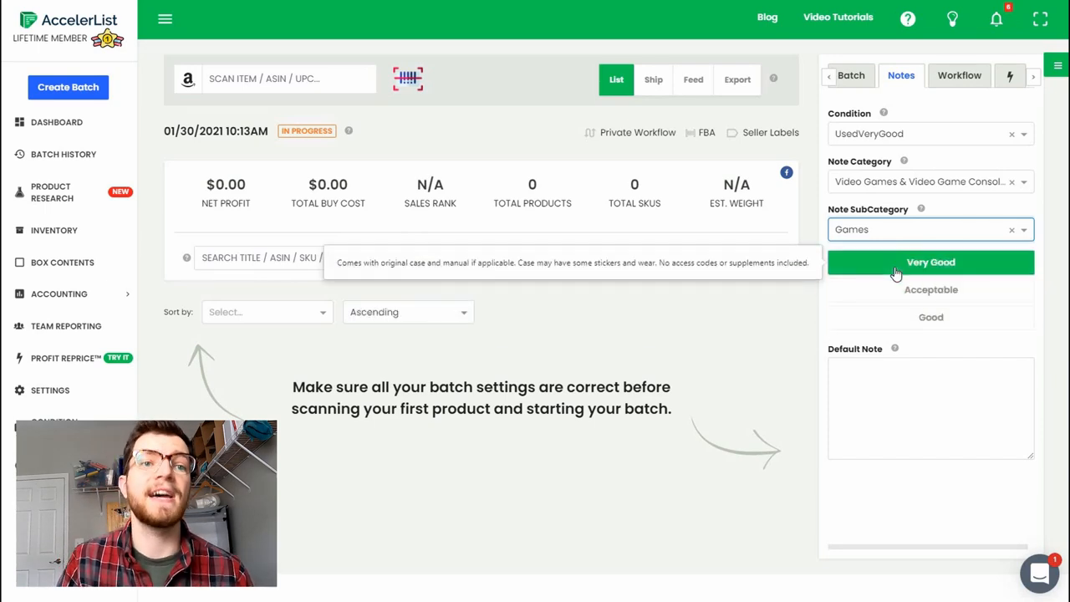
{"action": "left_click", "coordinate": [930, 261]}
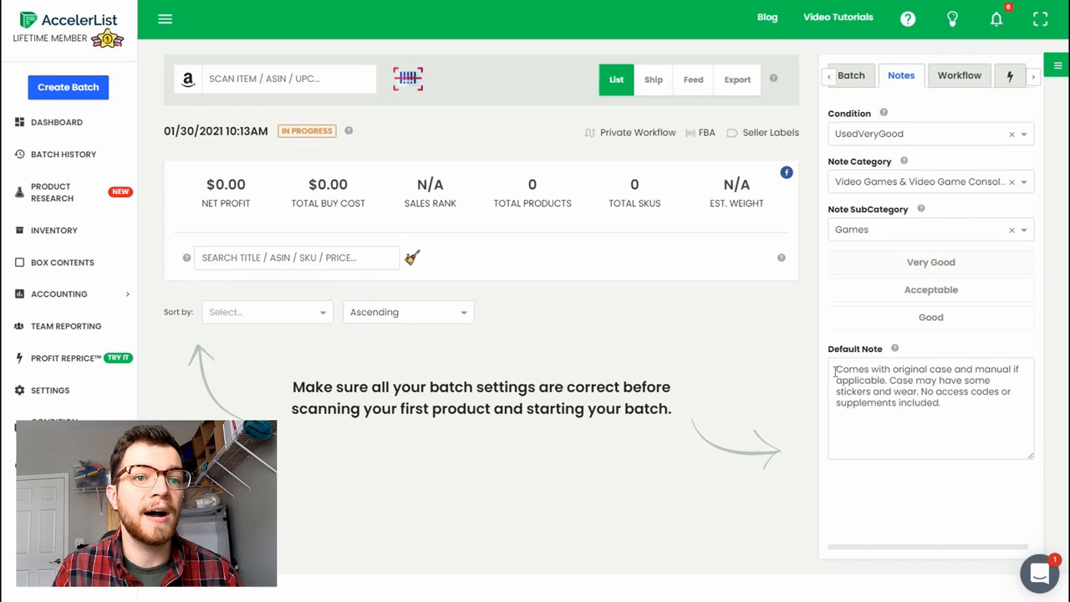
{"action": "left_click_drag", "start_coordinate": [834, 369], "coordinate": [897, 386]}
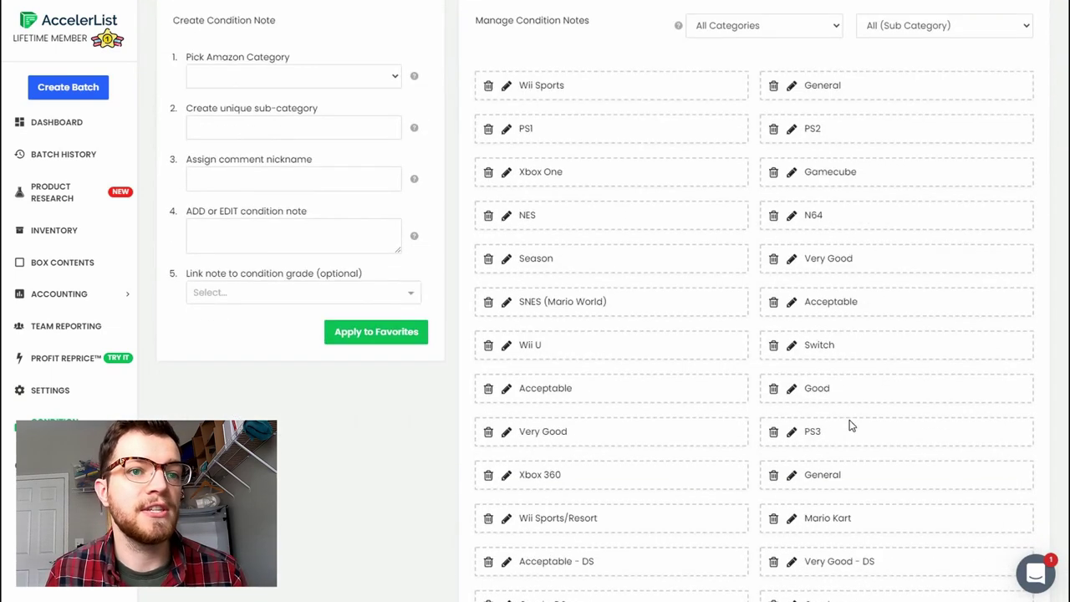
- Review the Wii Sports condition note, then go to Batch History
{"action": "scroll", "scroll_direction": "down", "scroll_amount": 3}
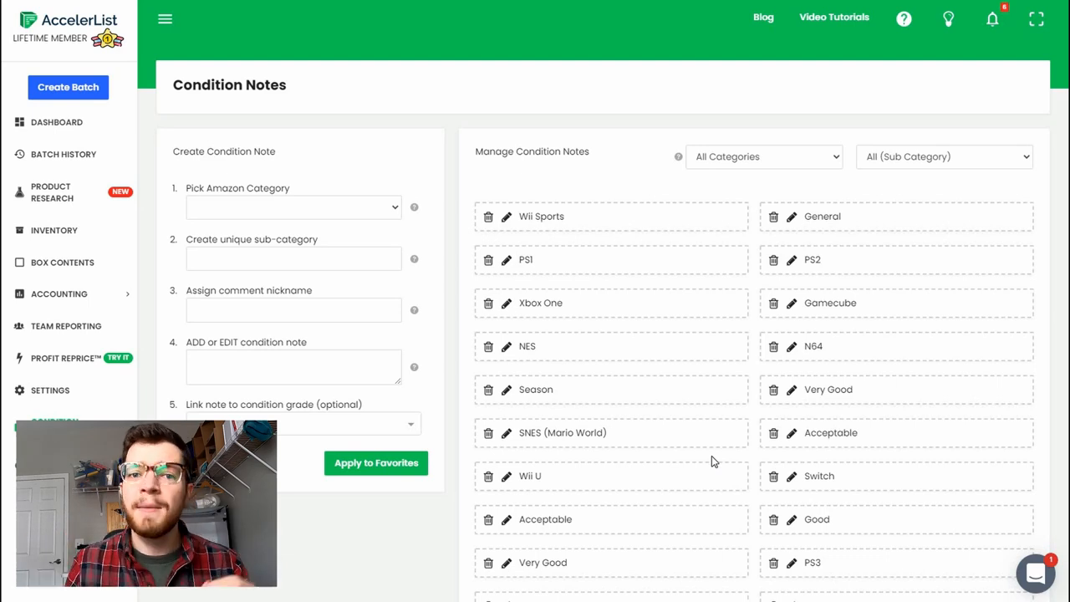
{"action": "mouse_move", "coordinate": [603, 326]}
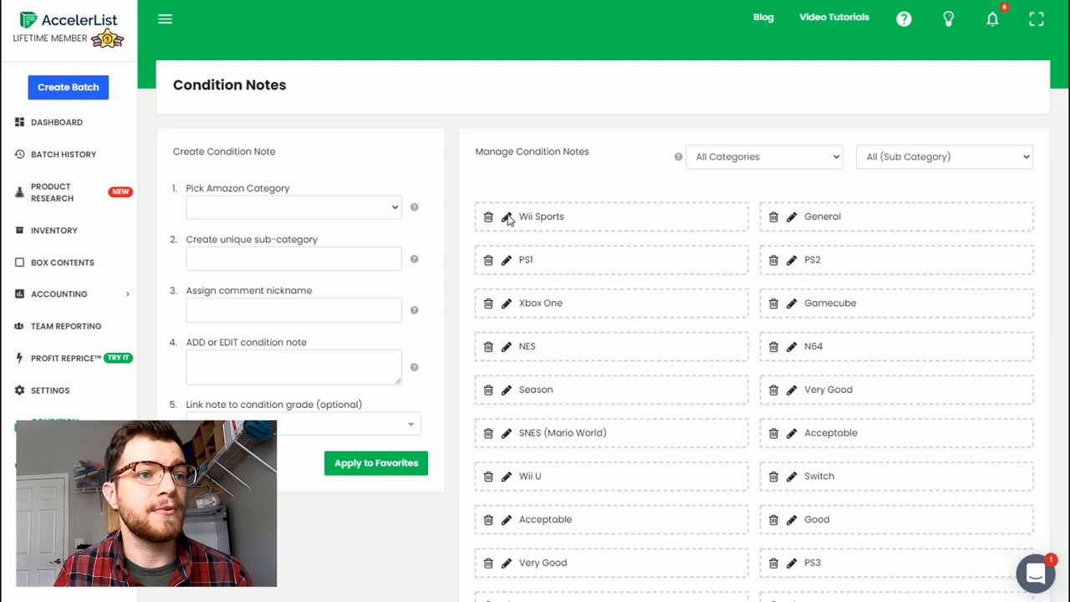
{"action": "left_click", "coordinate": [504, 216]}
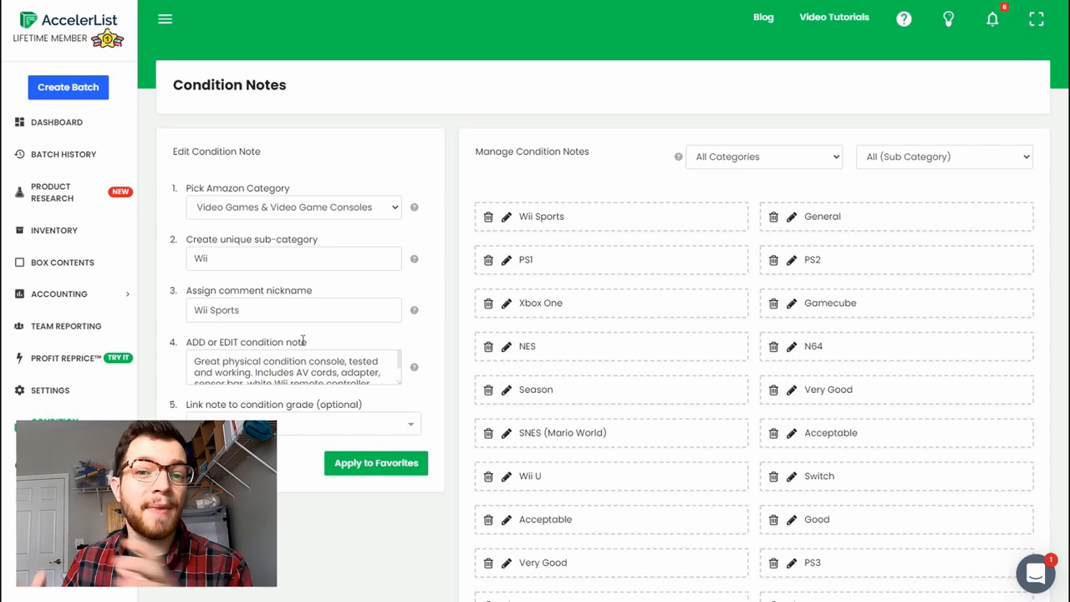
{"action": "mouse_move", "coordinate": [315, 397]}
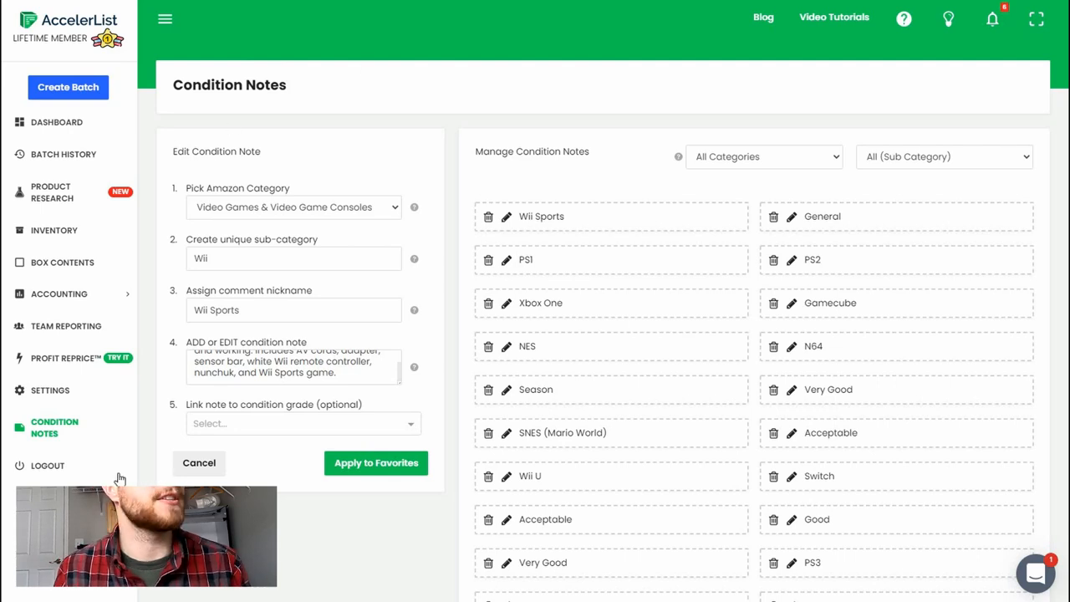
{"action": "mouse_move", "coordinate": [71, 165]}
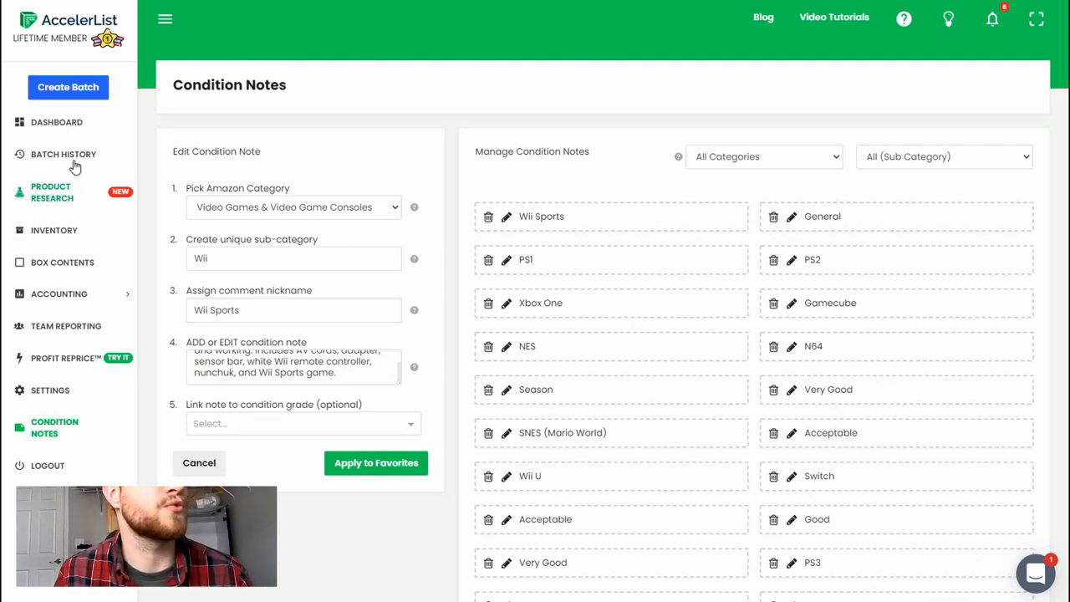
{"action": "left_click", "coordinate": [65, 154]}
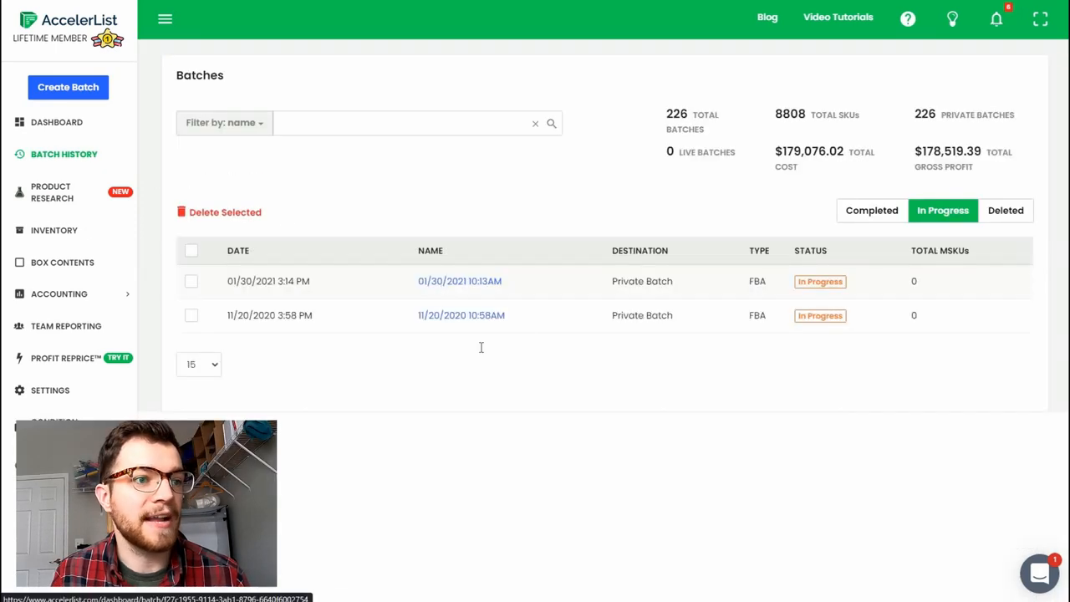
{"action": "left_click", "coordinate": [459, 281]}
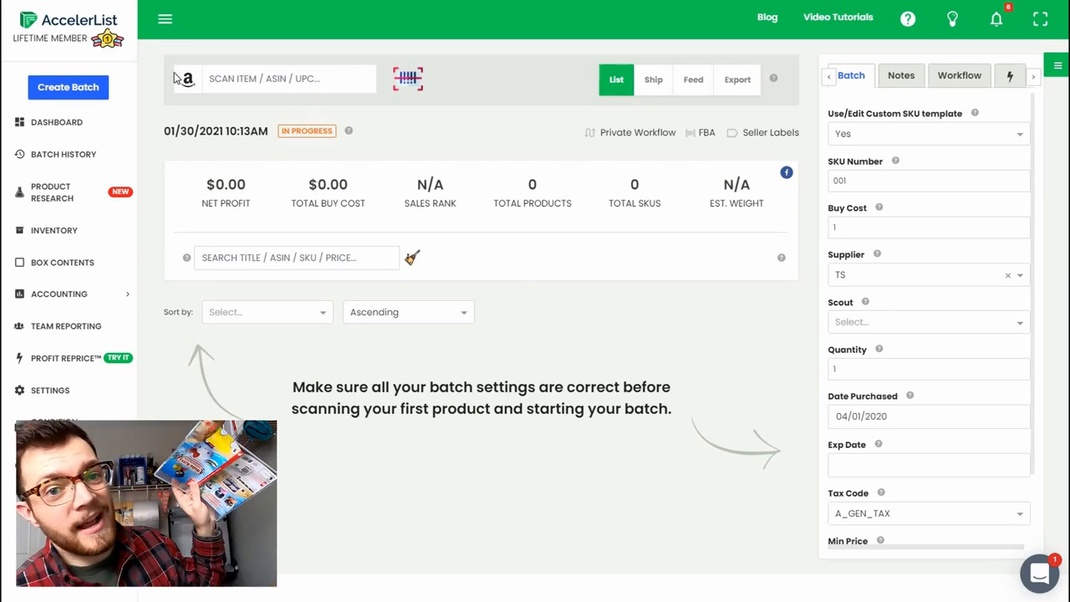
{"action": "type", "text": "887195000448"}
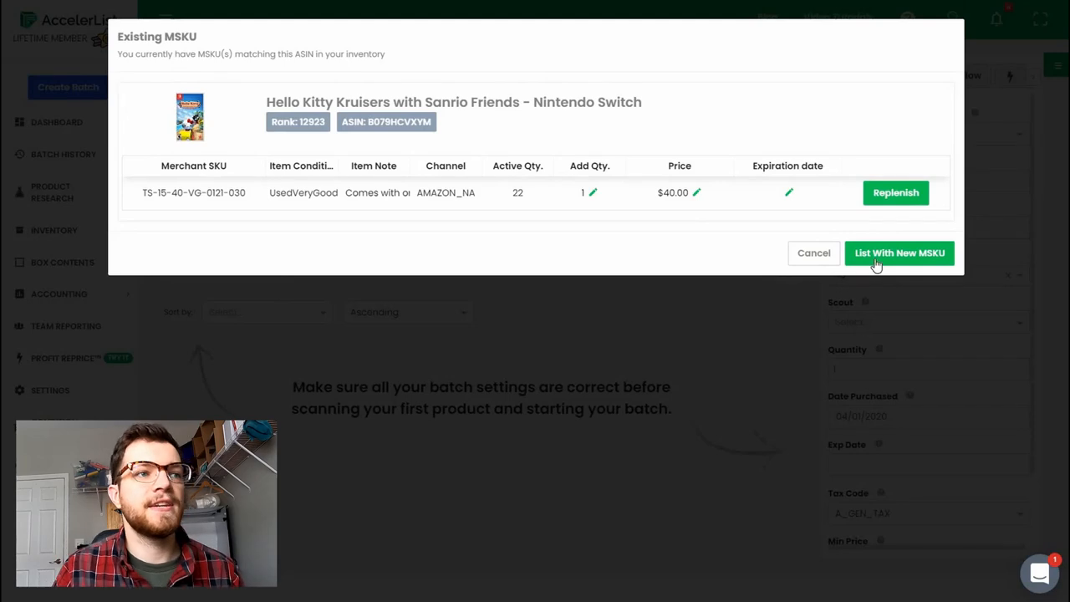
- List Hello Kitty Kruisers under a new MSKU with buy cost 15, collapsing both side panels
{"action": "left_click", "coordinate": [899, 253]}
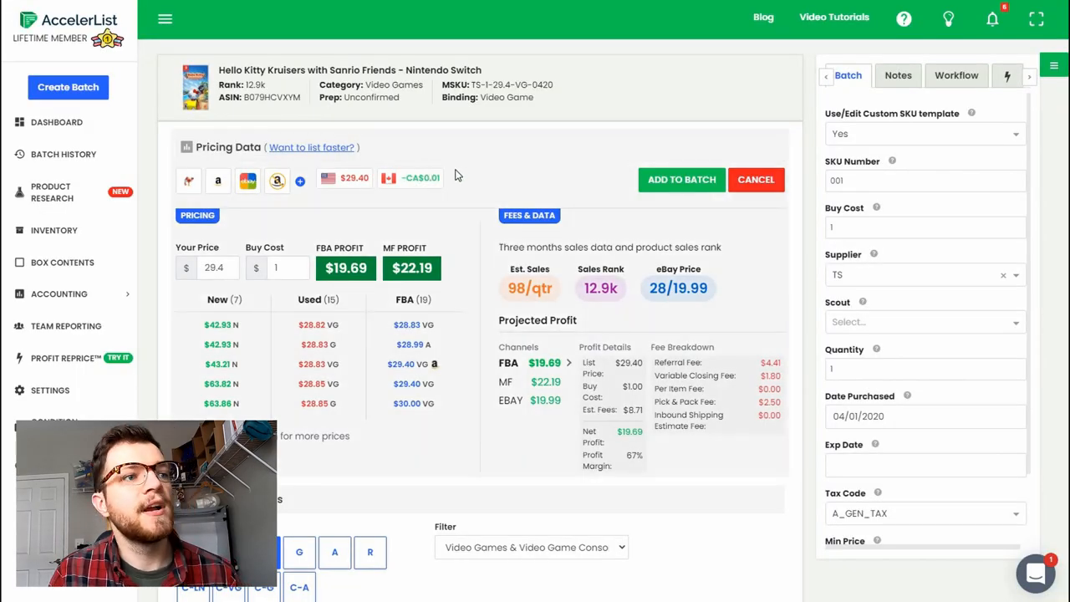
{"action": "scroll", "scroll_direction": "down", "scroll_amount": 3}
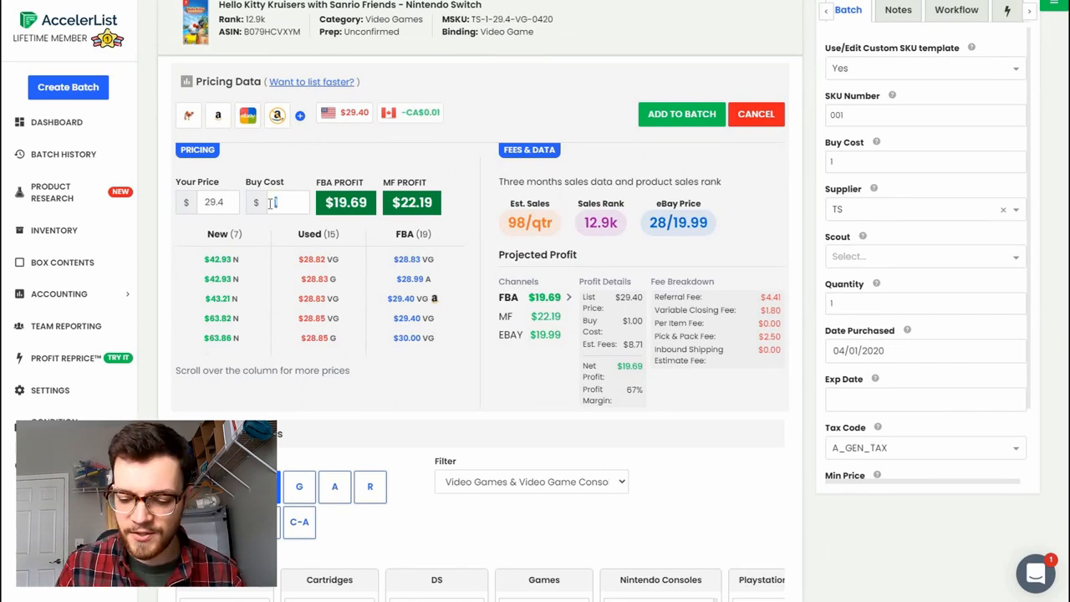
{"action": "type", "text": "15"}
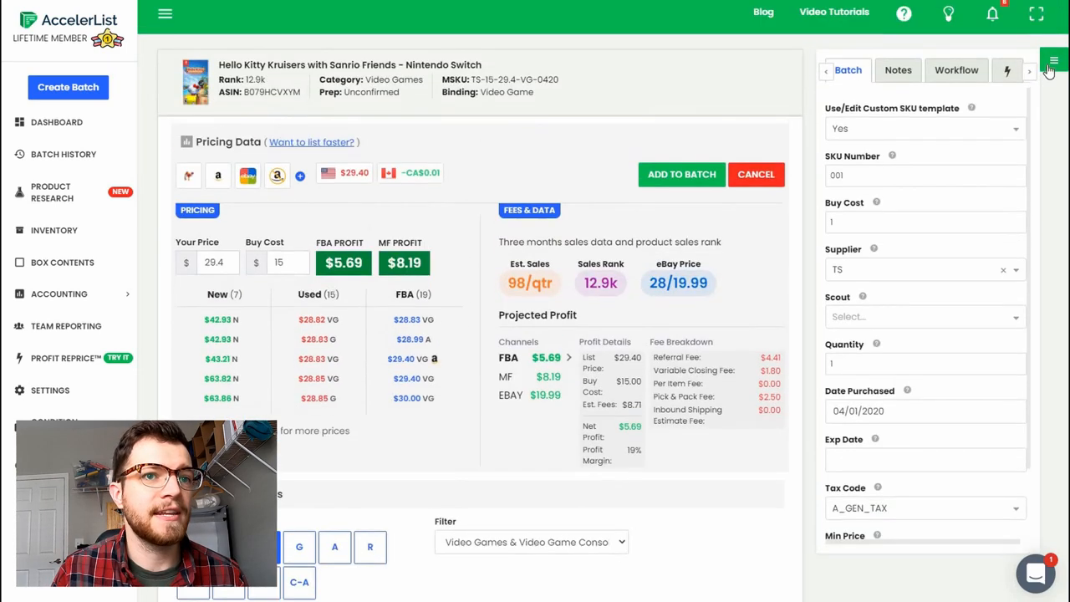
{"action": "left_click", "coordinate": [1053, 56]}
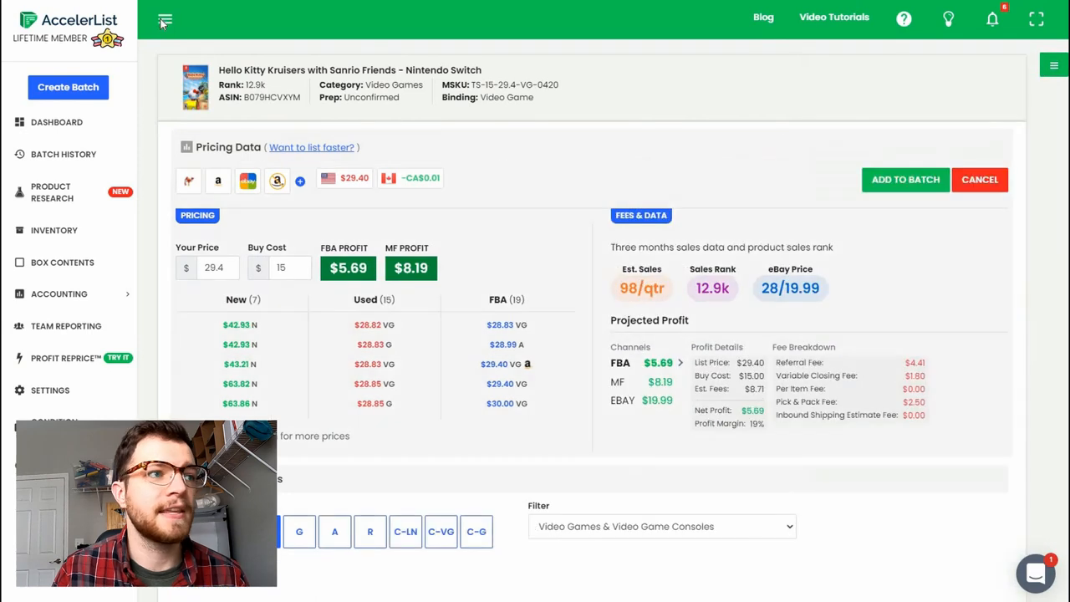
{"action": "left_click", "coordinate": [167, 20]}
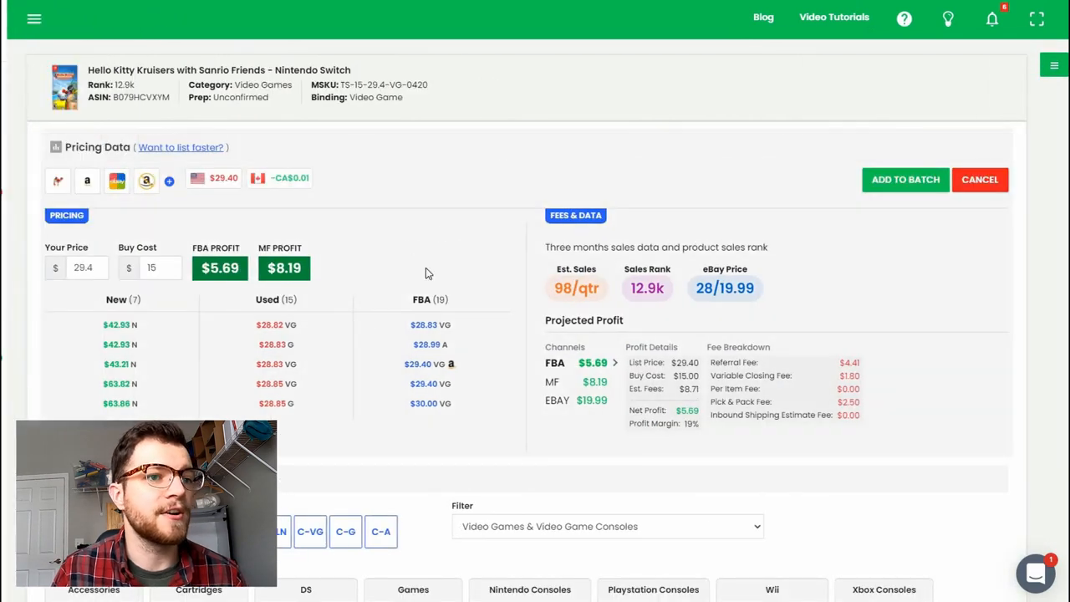
{"action": "scroll", "scroll_direction": "down", "scroll_amount": 3}
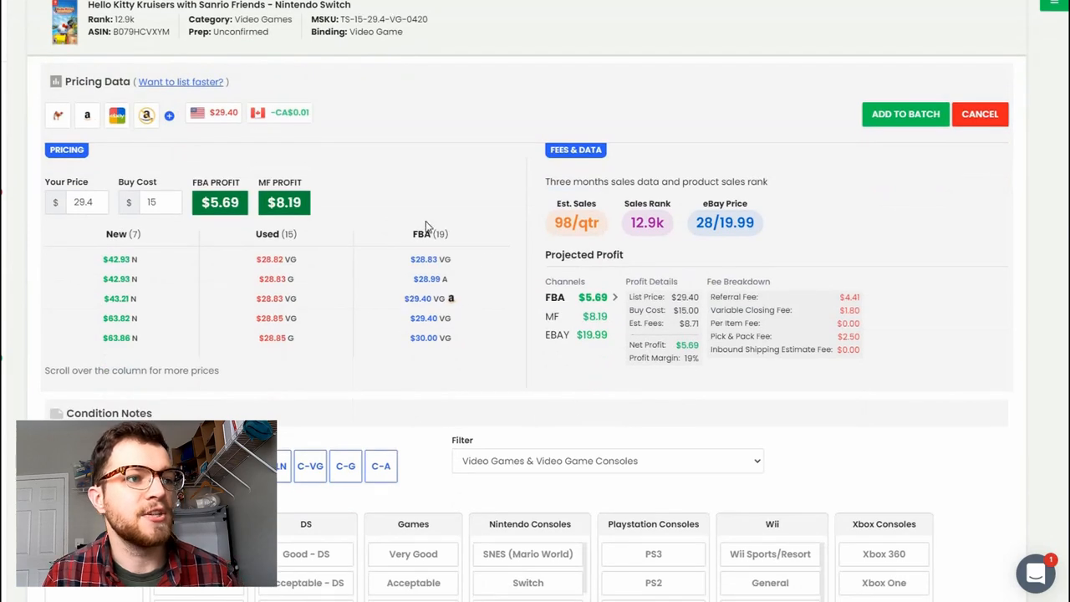
{"action": "mouse_move", "coordinate": [439, 318]}
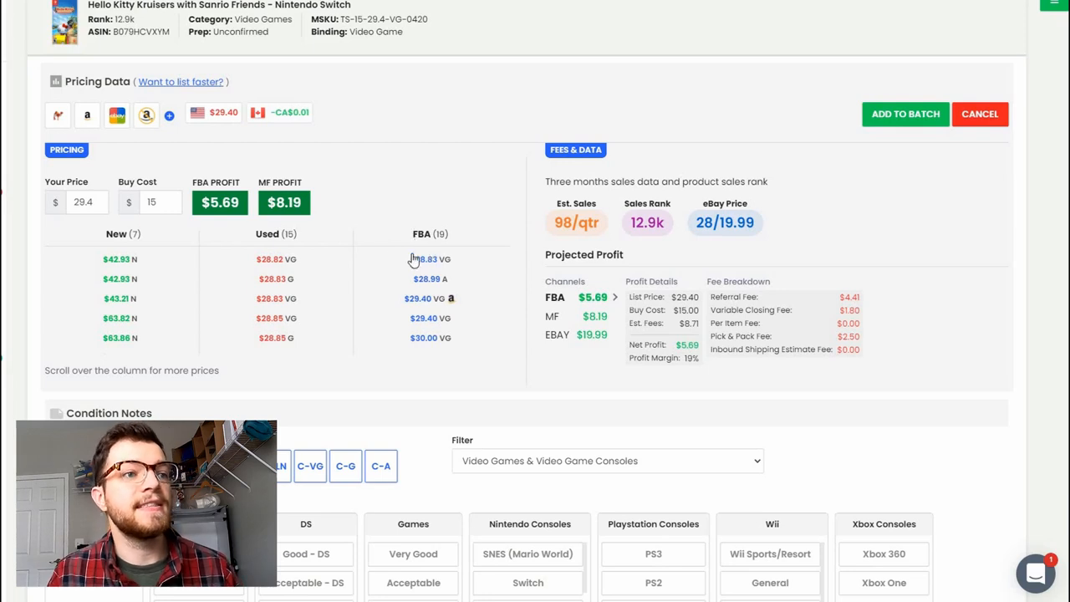
{"action": "mouse_move", "coordinate": [451, 266]}
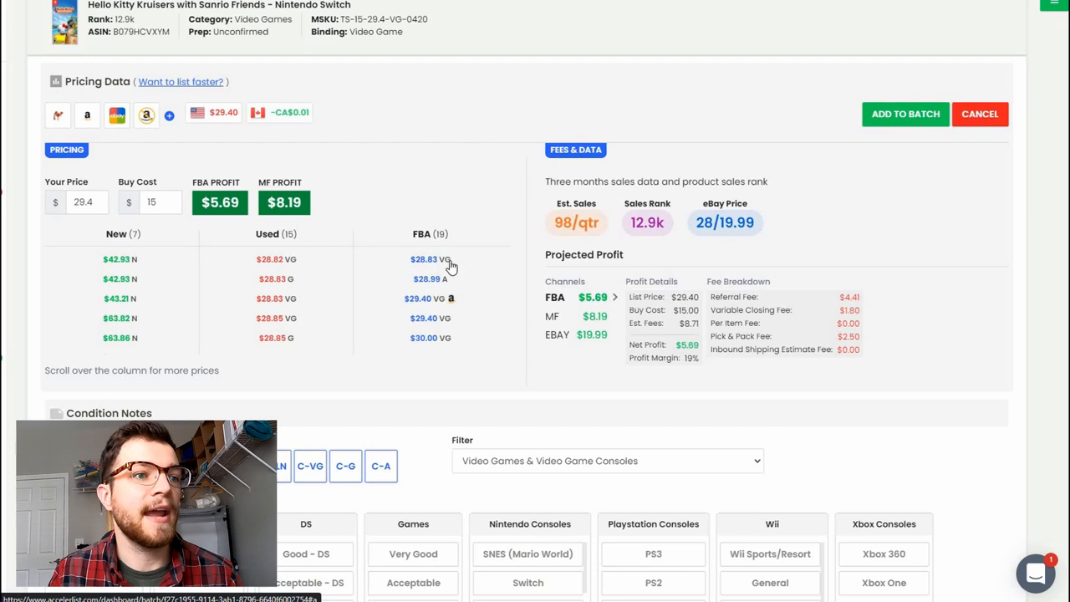
{"action": "mouse_move", "coordinate": [404, 319]}
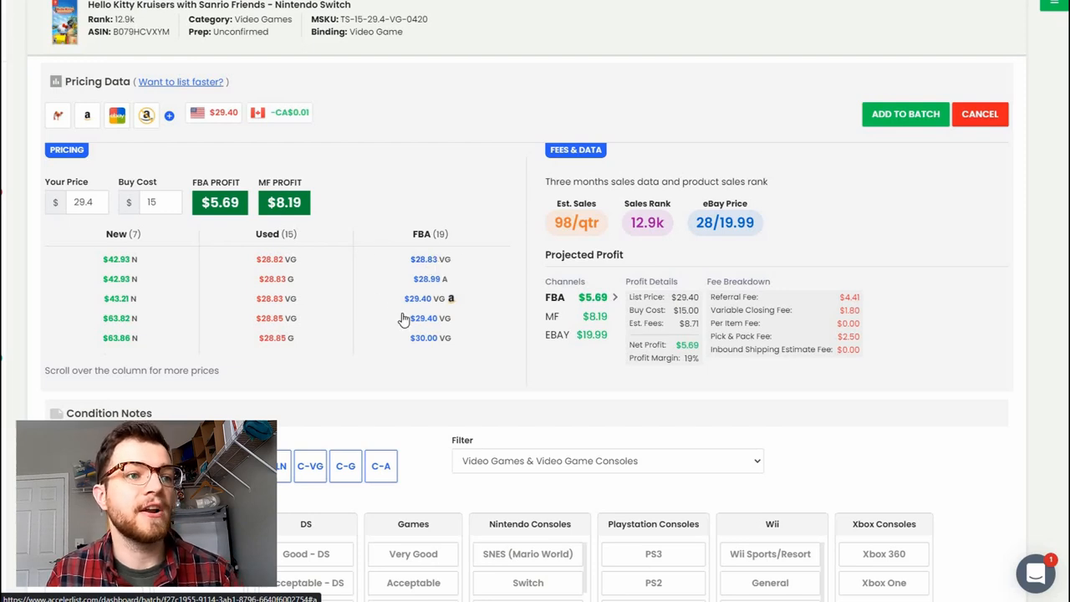
{"action": "mouse_move", "coordinate": [450, 303]}
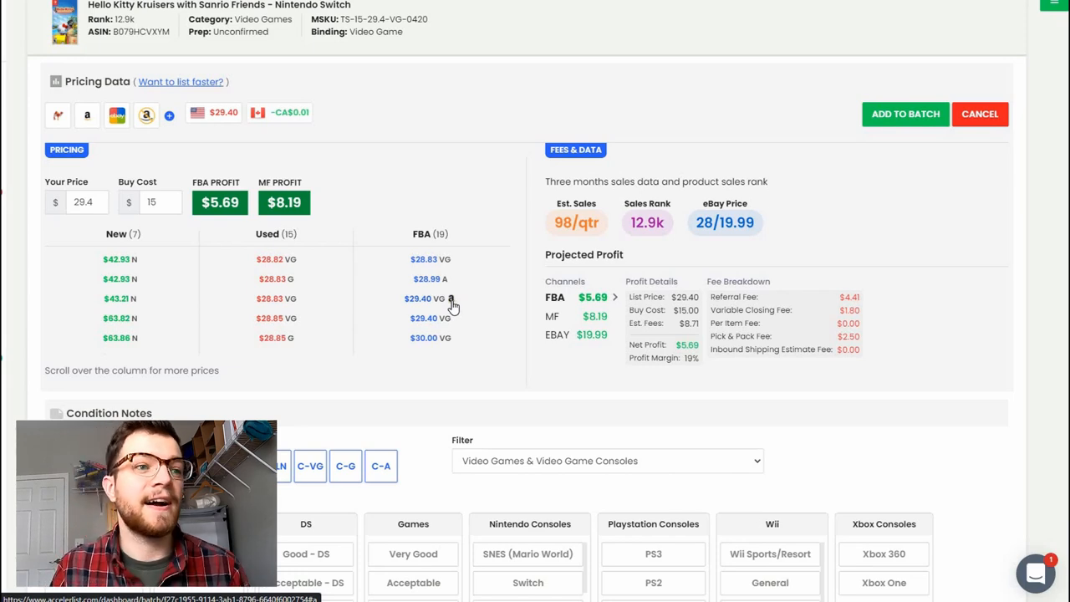
{"action": "mouse_move", "coordinate": [408, 307]}
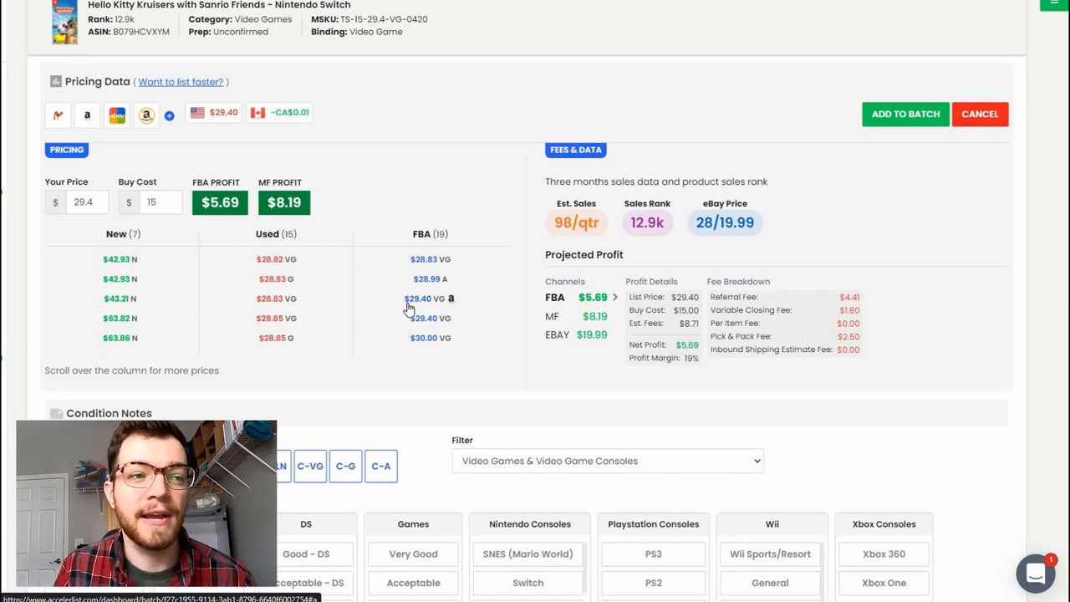
{"action": "mouse_move", "coordinate": [436, 262]}
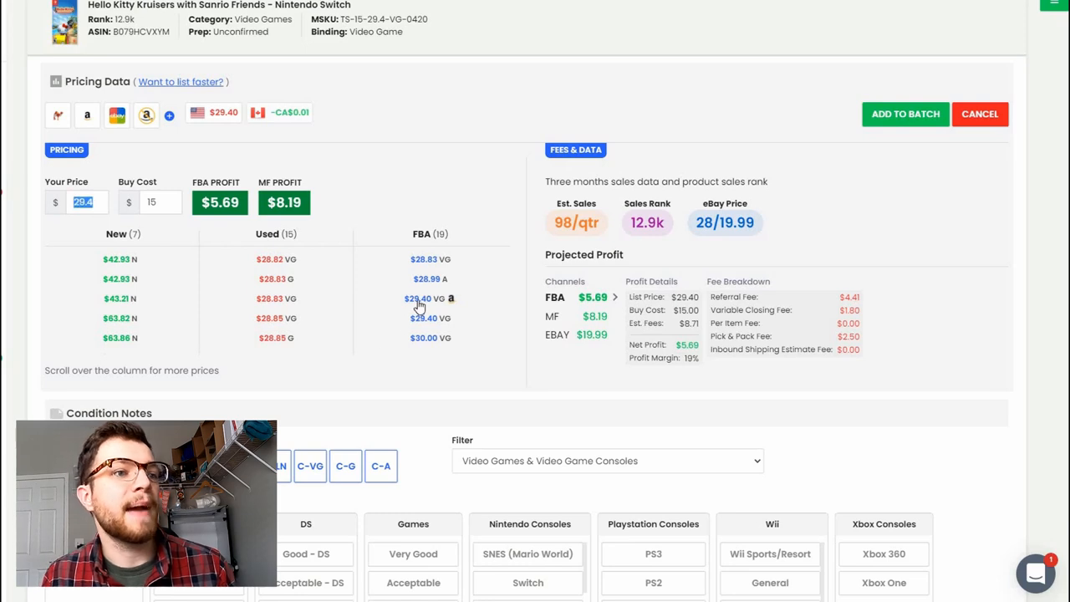
{"action": "mouse_move", "coordinate": [374, 211]}
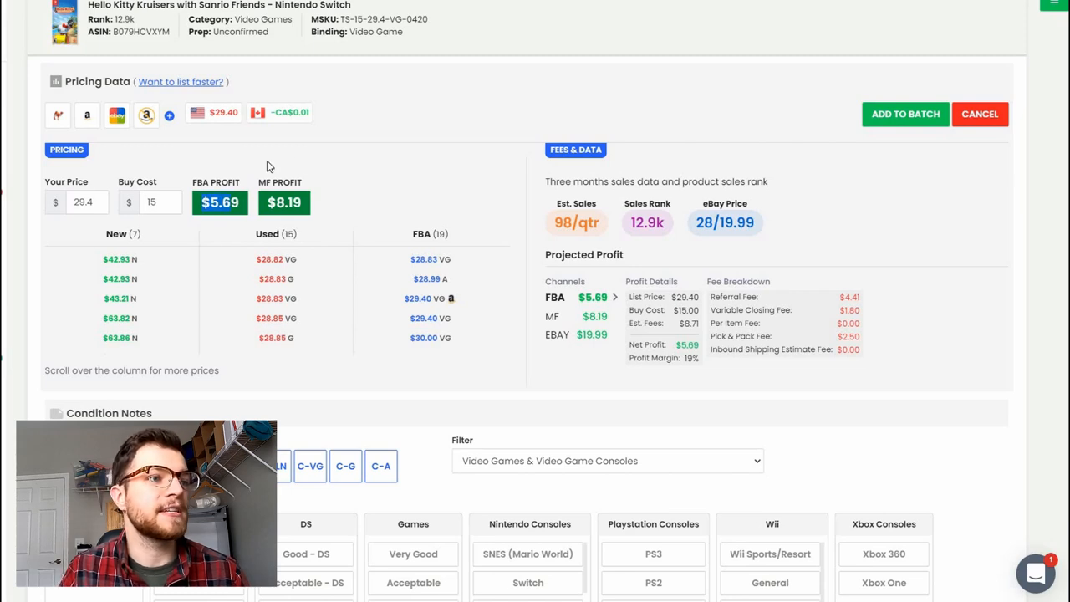
{"action": "mouse_move", "coordinate": [378, 200]}
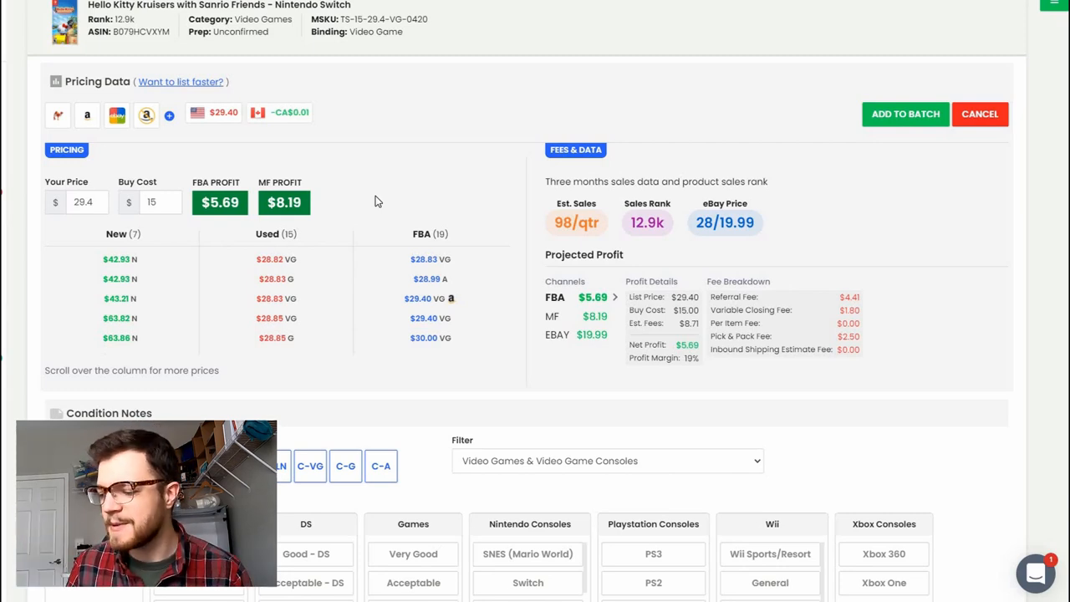
{"action": "mouse_move", "coordinate": [387, 165]}
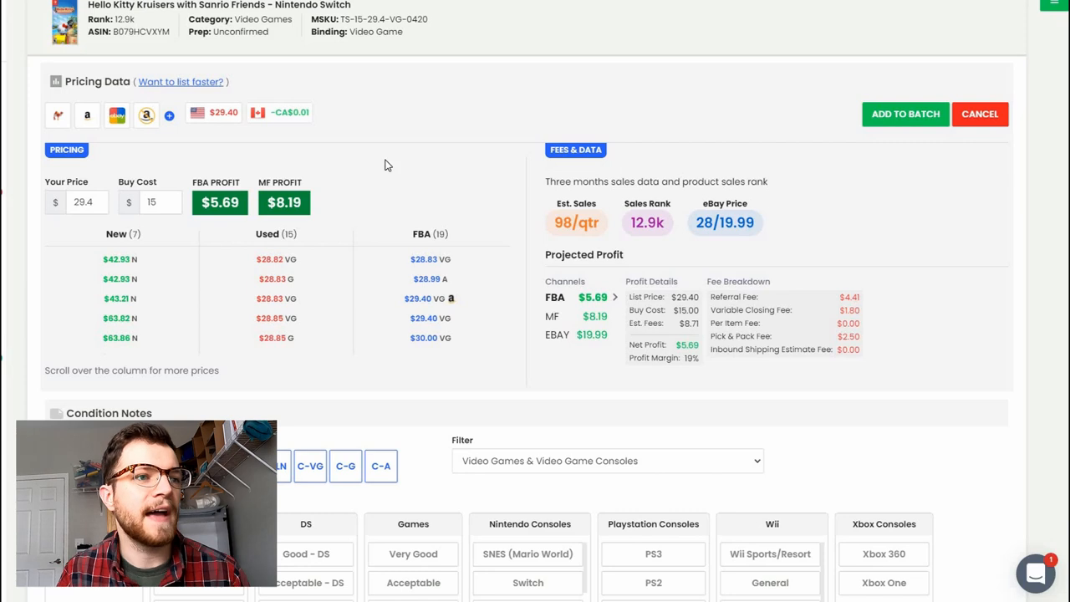
- Clear the note, set condition G, and insert the Good games note missing the manual
{"action": "scroll", "scroll_direction": "down", "scroll_amount": 3}
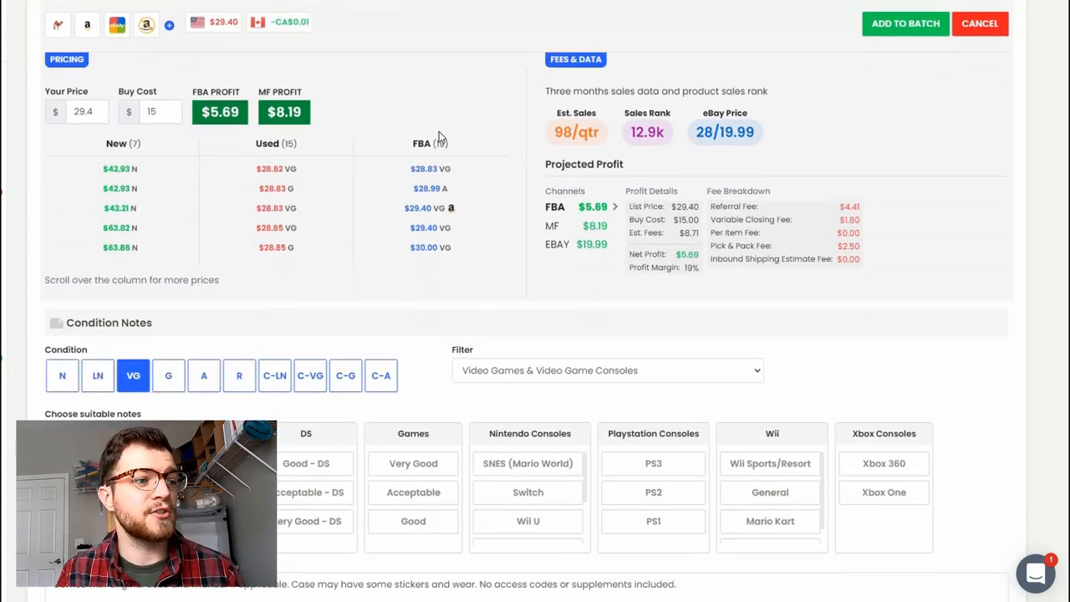
{"action": "scroll", "scroll_direction": "down", "scroll_amount": 3}
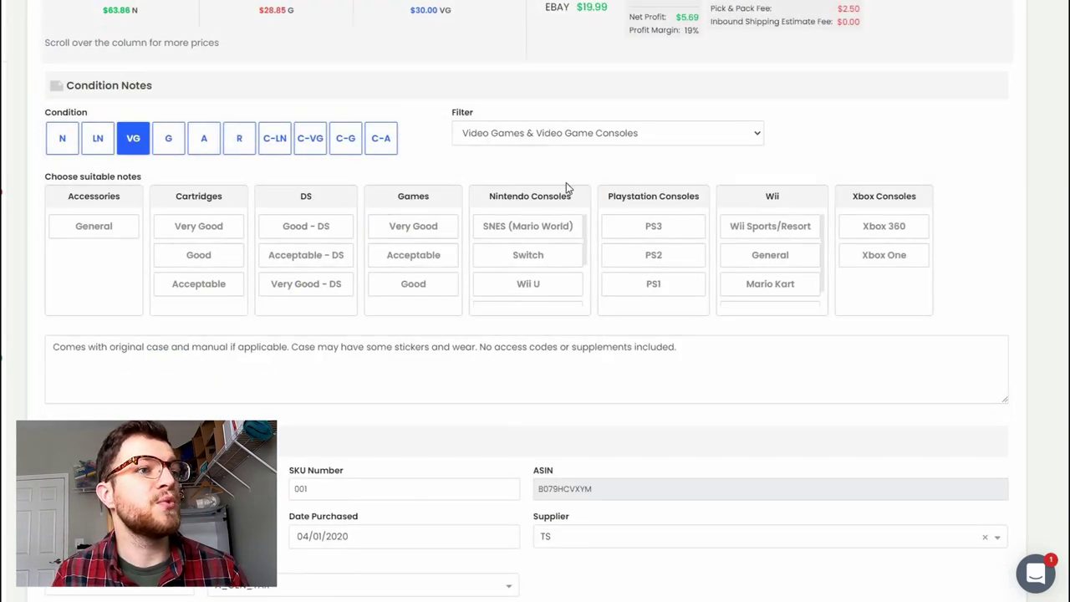
{"action": "mouse_move", "coordinate": [528, 184]}
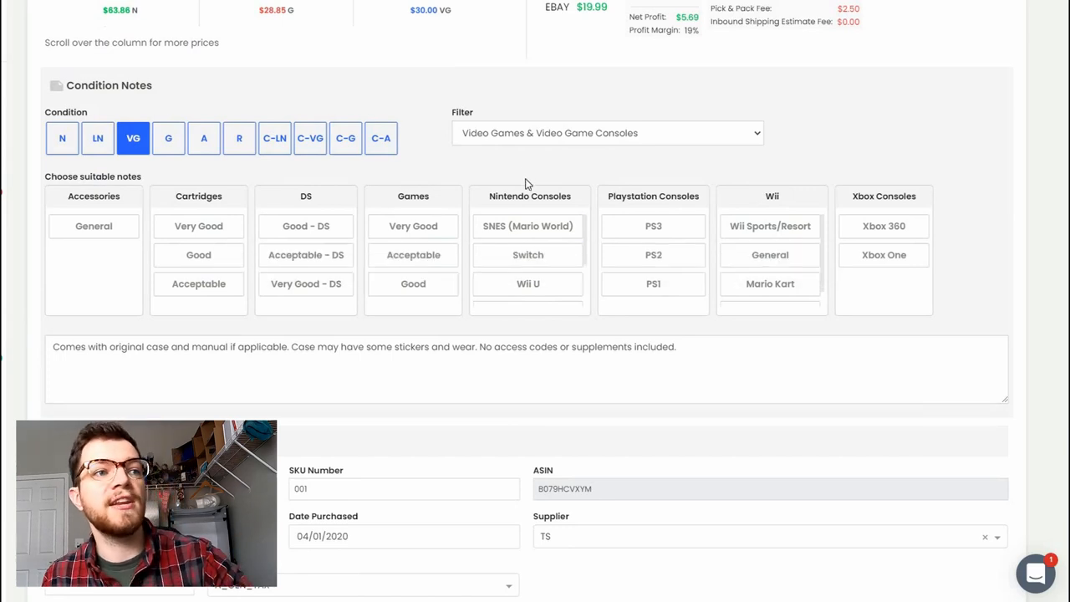
{"action": "mouse_move", "coordinate": [112, 338]}
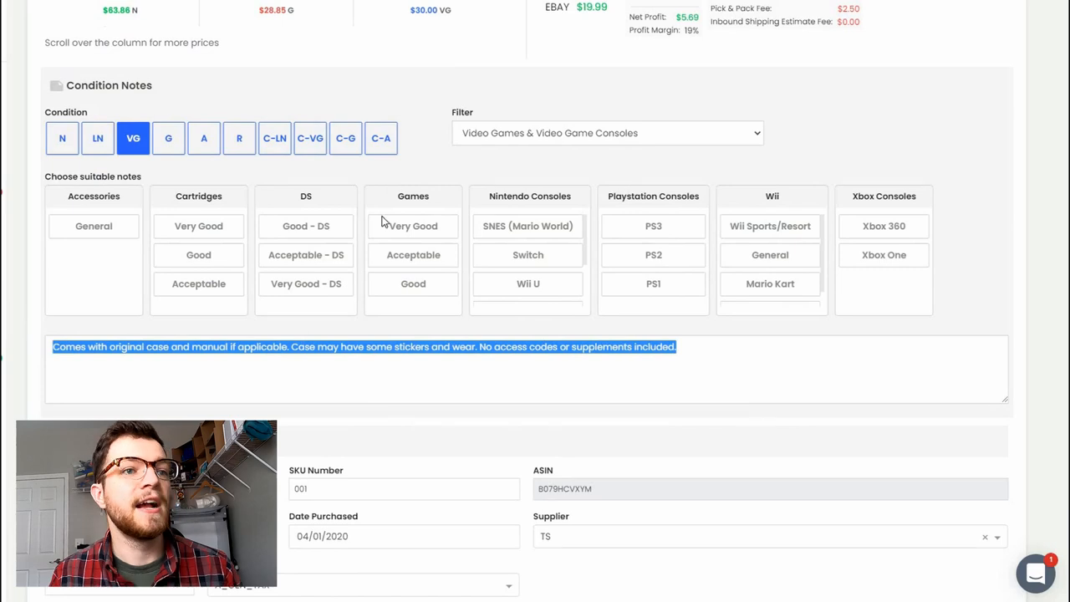
{"action": "left_click", "coordinate": [717, 369]}
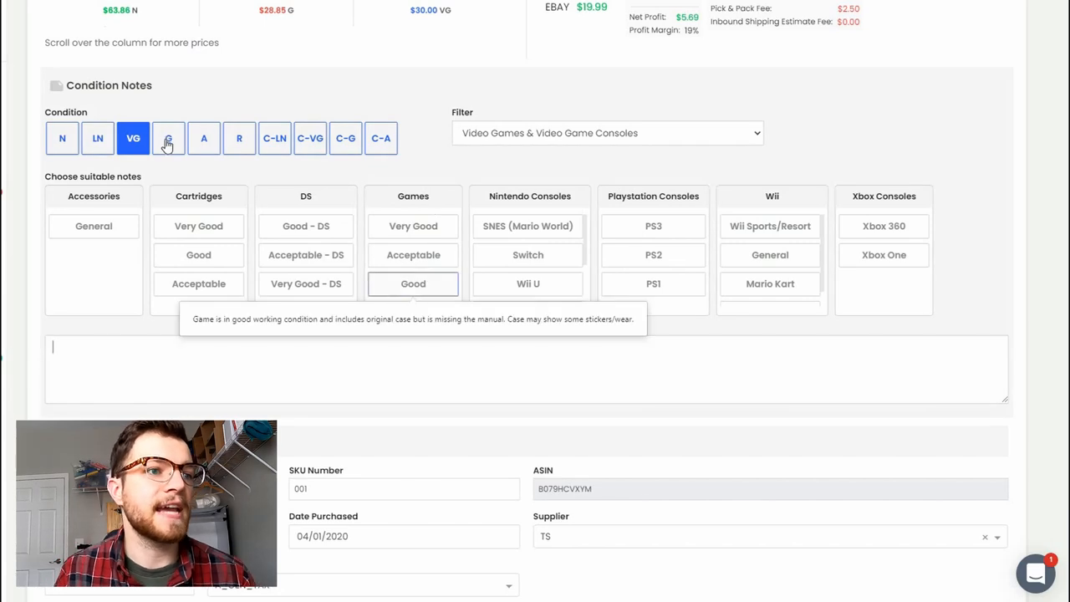
{"action": "left_click", "coordinate": [169, 138]}
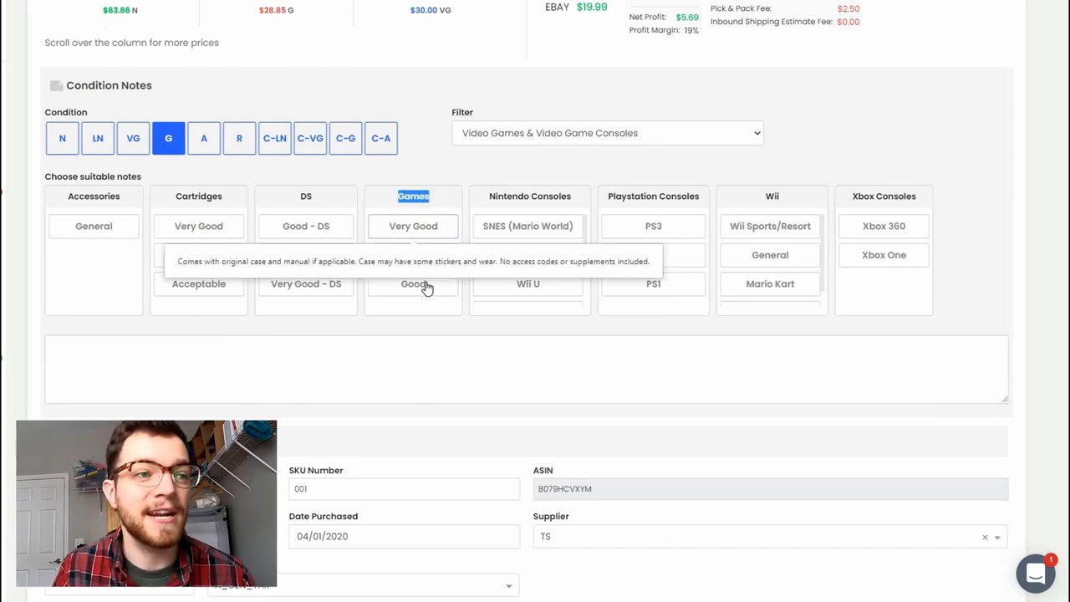
{"action": "left_click", "coordinate": [413, 283]}
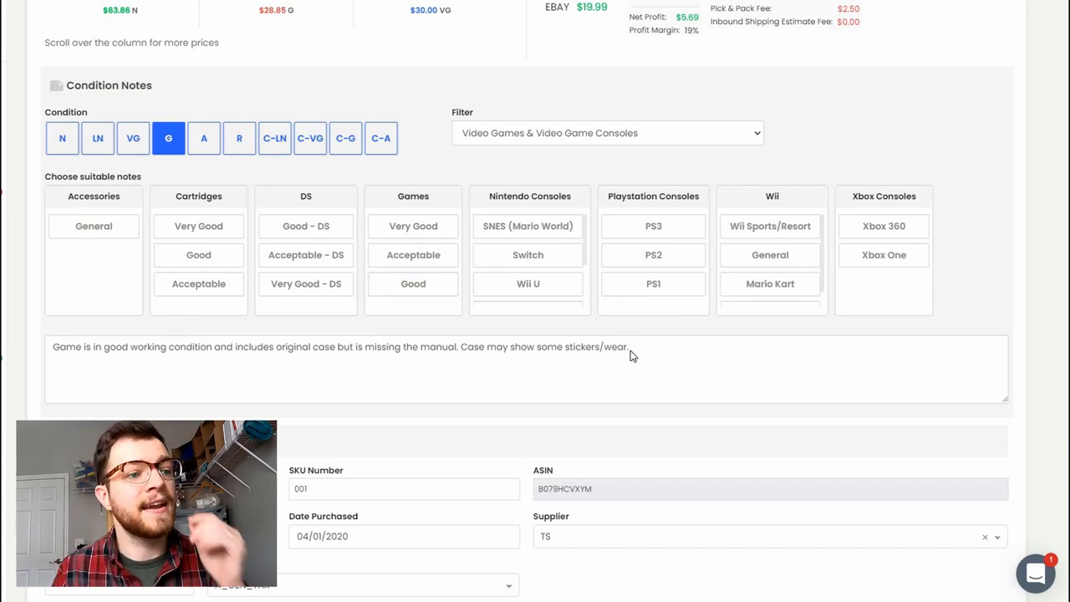
{"action": "scroll", "scroll_direction": "down", "scroll_amount": 3}
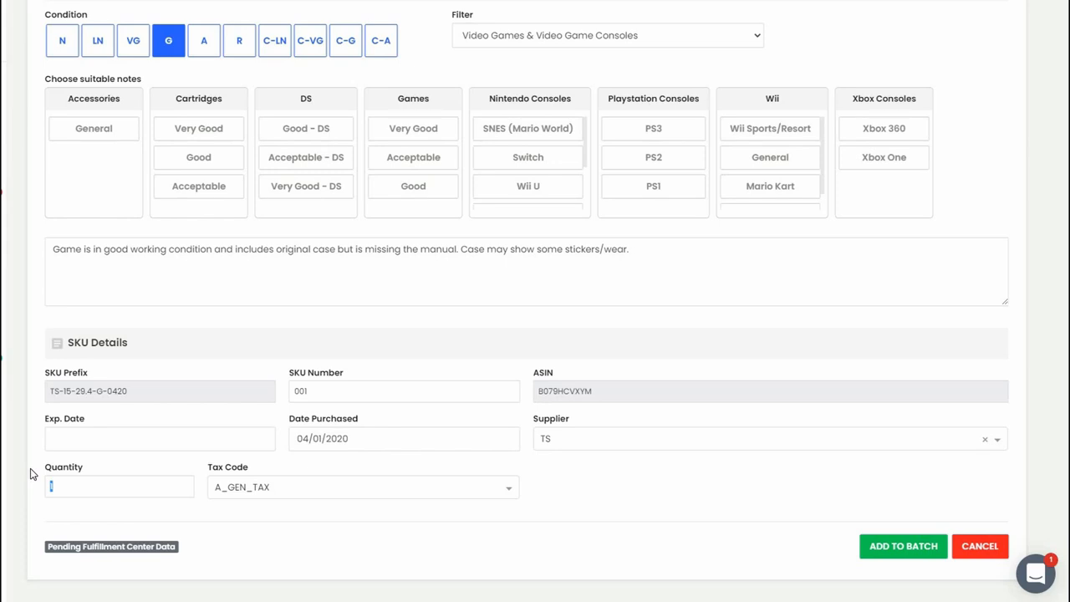
- Add Hello Kitty Kruisers to the batch with quantity 2
{"action": "type", "text": "2"}
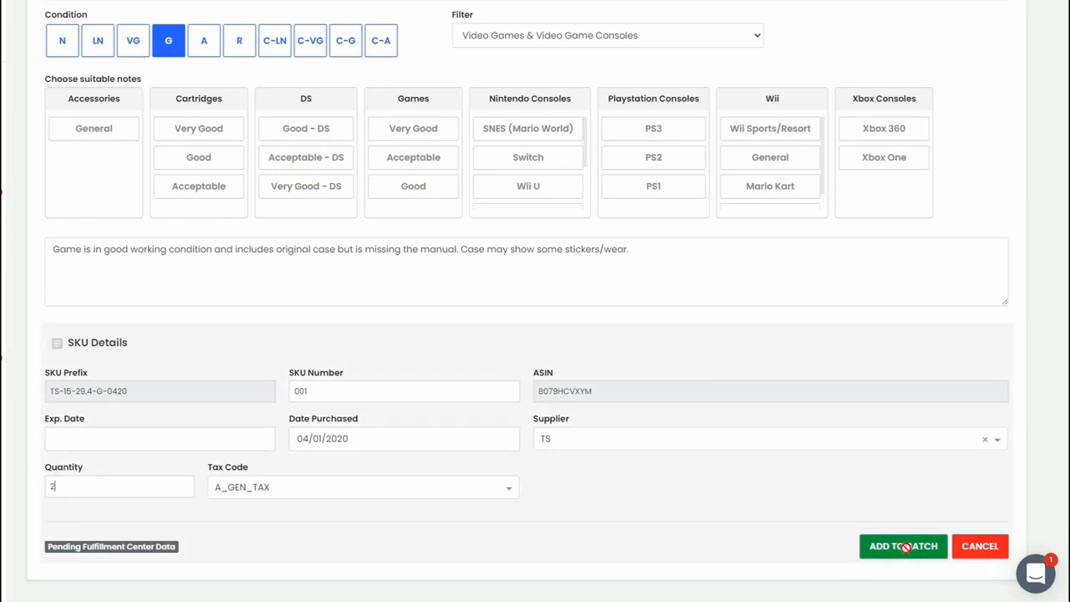
{"action": "left_click", "coordinate": [903, 546]}
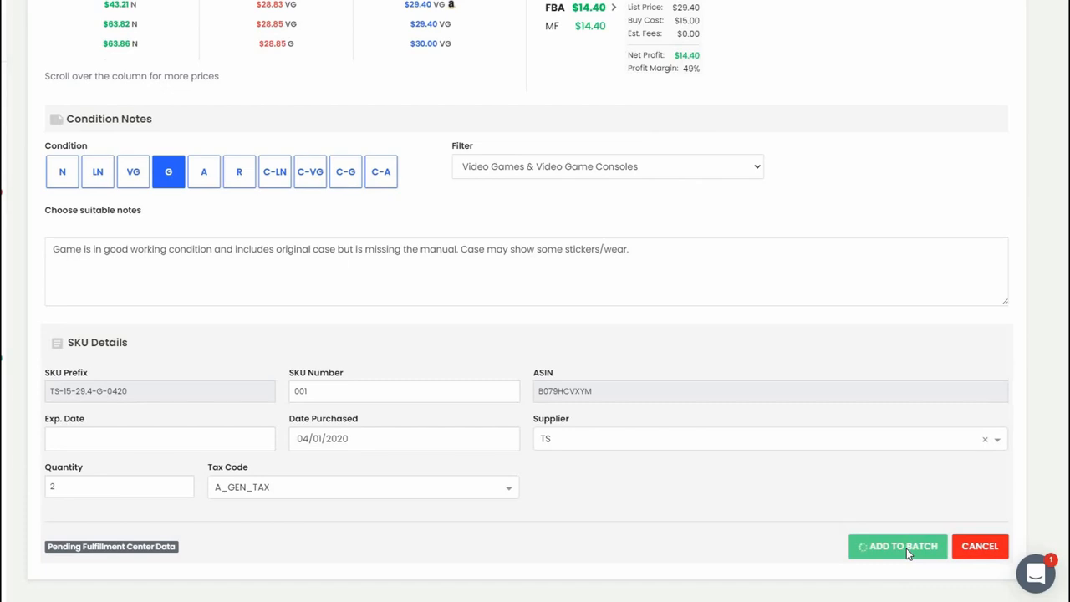
{"action": "left_click", "coordinate": [898, 546]}
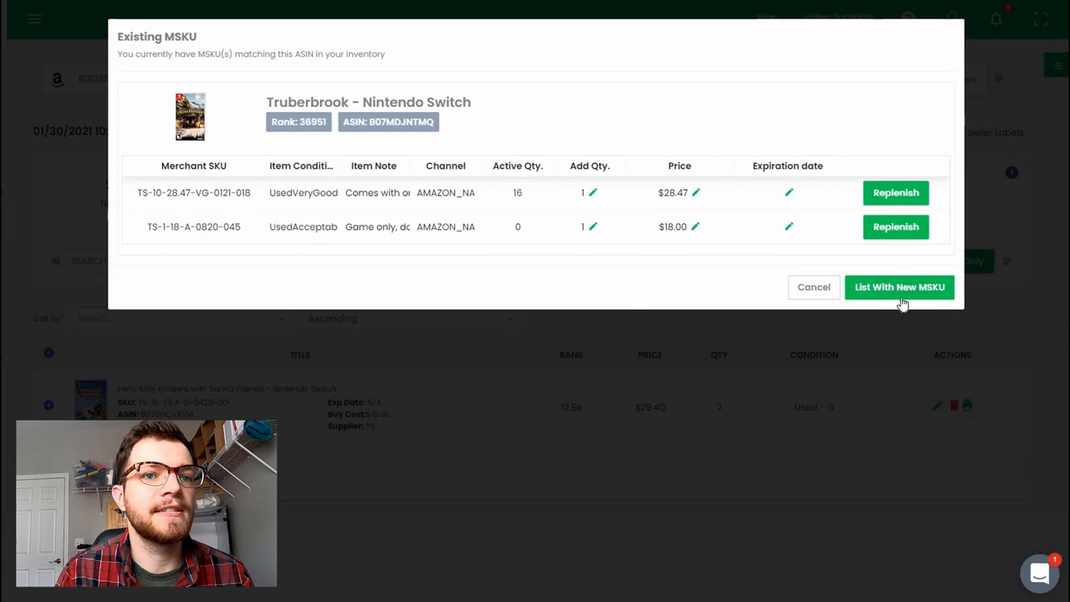
- Add Truberbrook to the batch as a new MSKU with buy cost 10 and quantity 2
{"action": "left_click", "coordinate": [899, 286]}
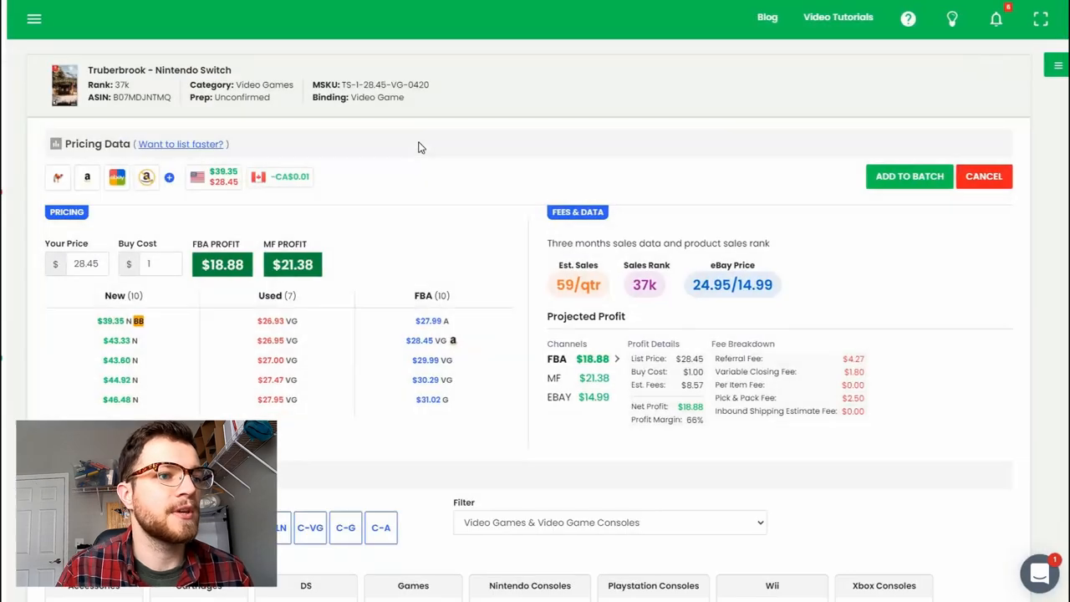
{"action": "scroll", "scroll_direction": "down", "scroll_amount": 3}
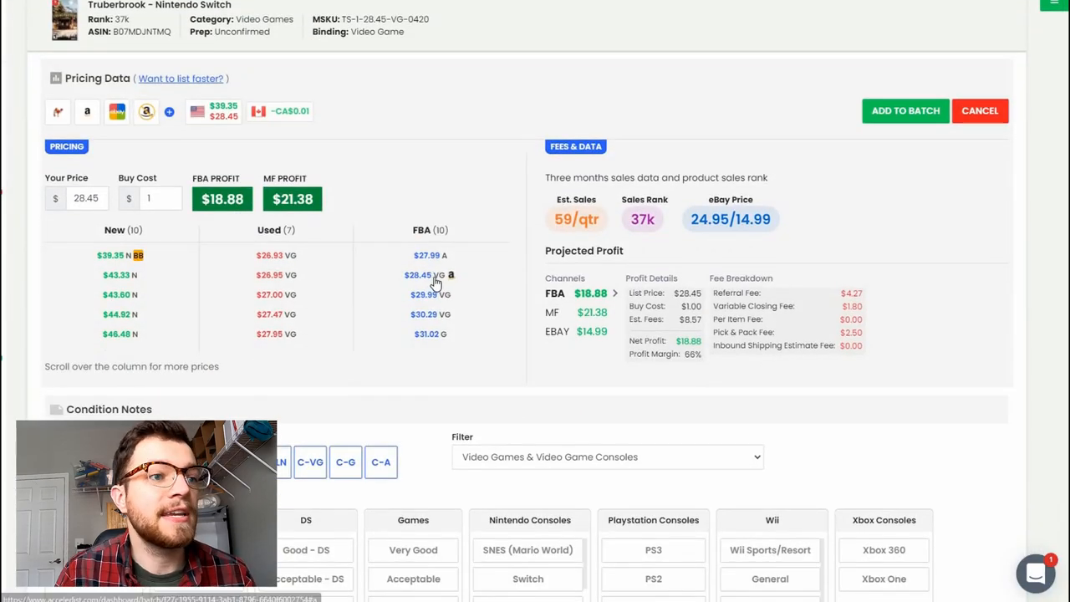
{"action": "mouse_move", "coordinate": [456, 280]}
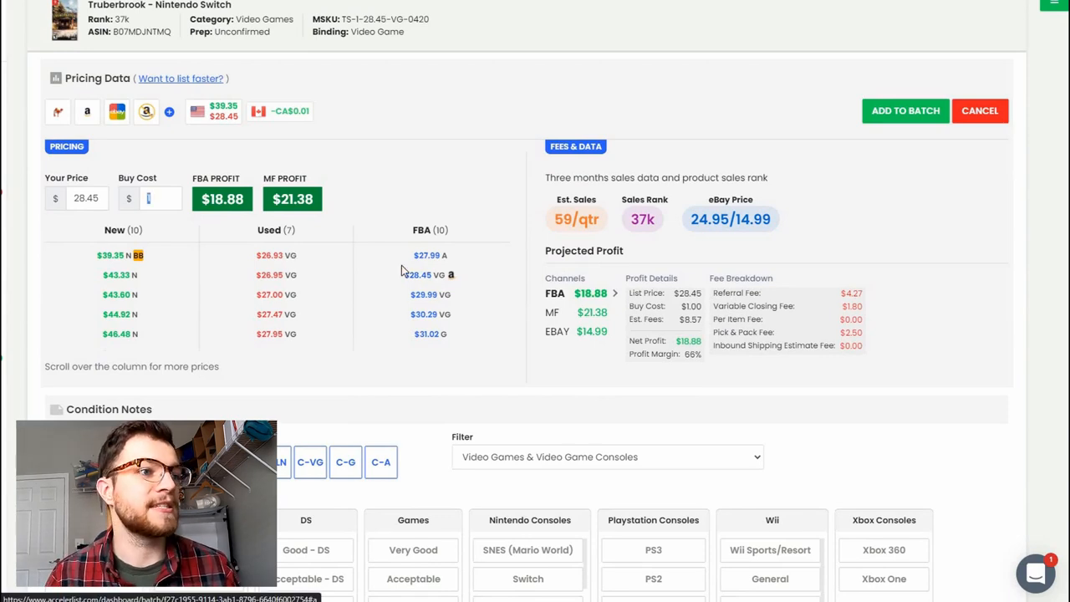
{"action": "type", "text": "10"}
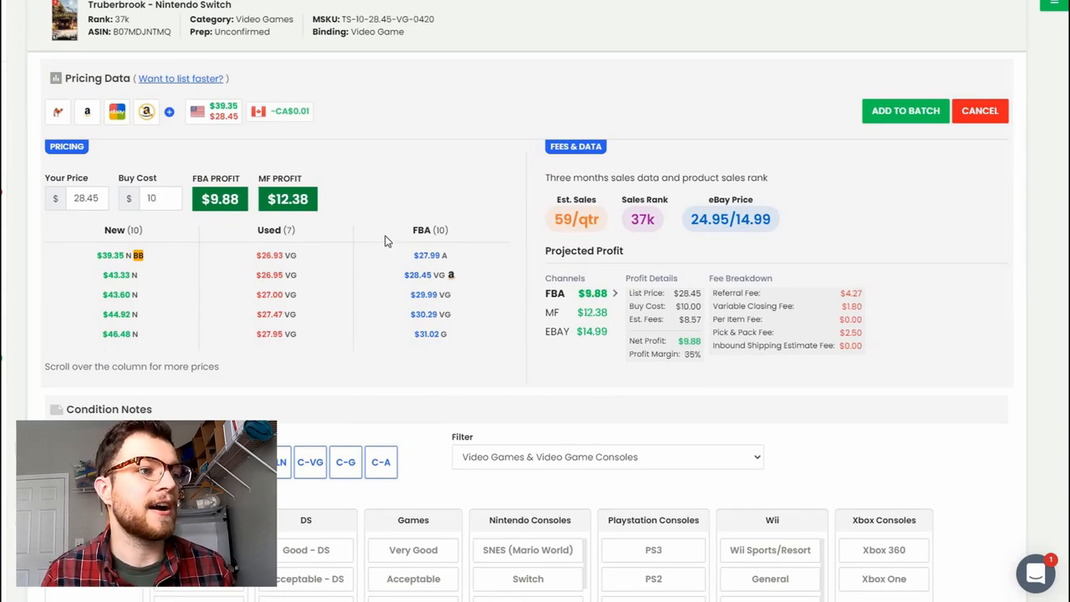
{"action": "scroll", "scroll_direction": "down", "scroll_amount": 3}
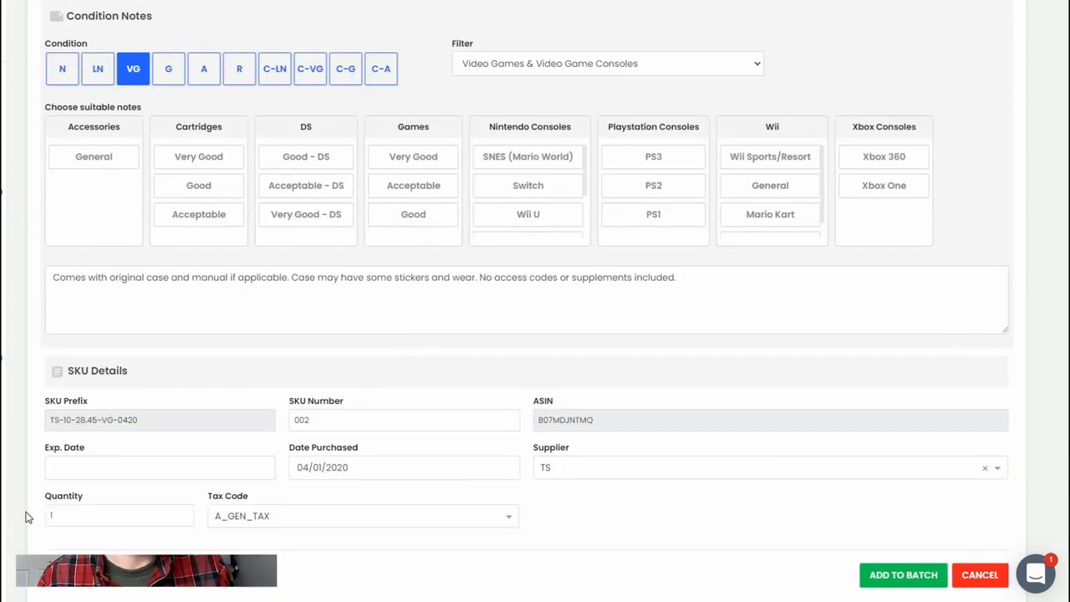
{"action": "type", "text": "2"}
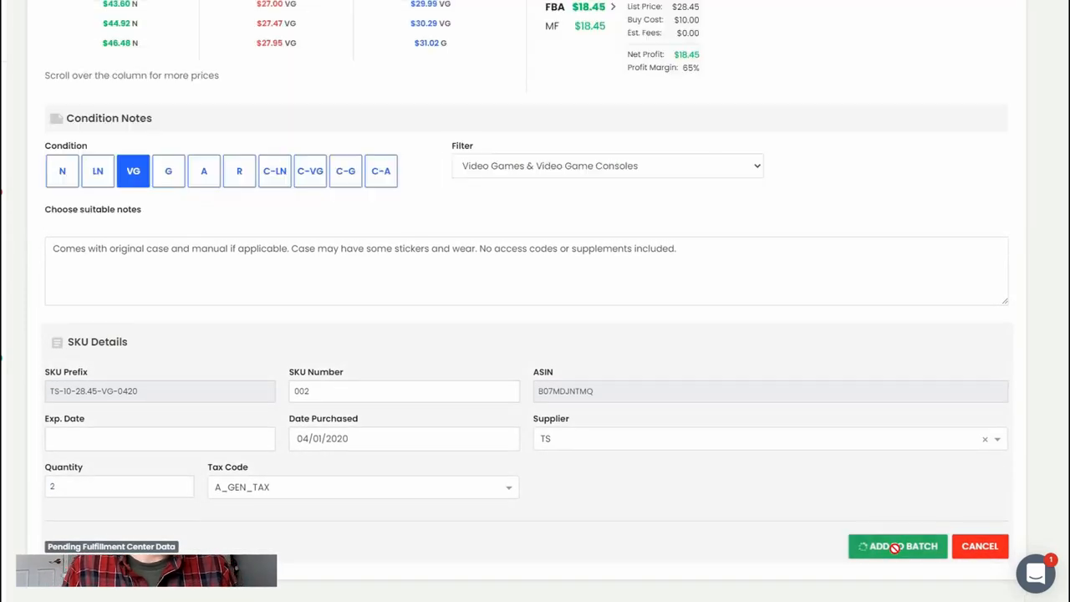
{"action": "left_click", "coordinate": [899, 547]}
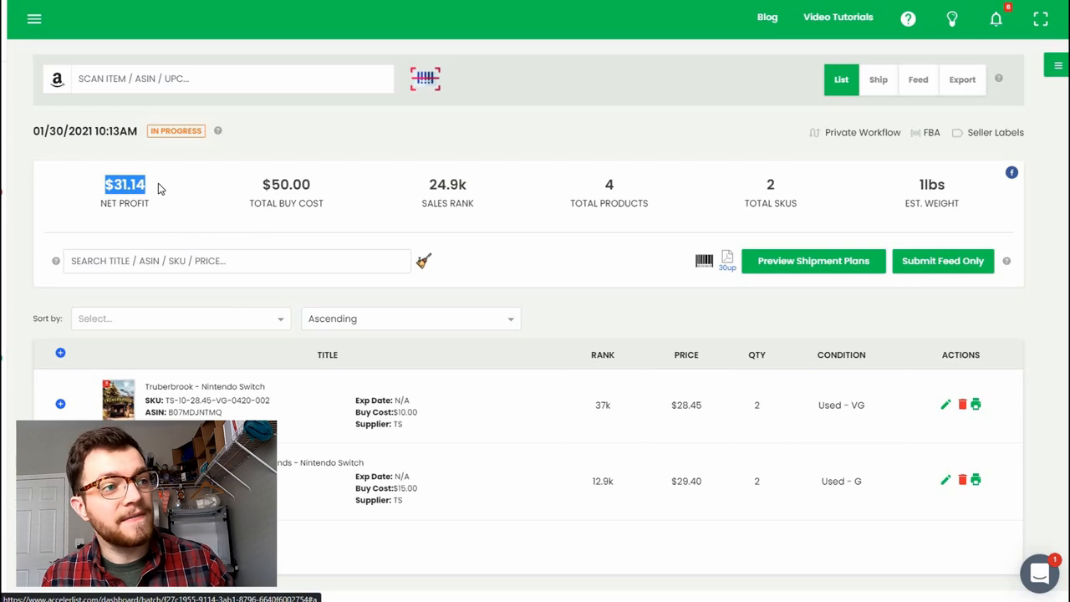
{"action": "mouse_move", "coordinate": [258, 178]}
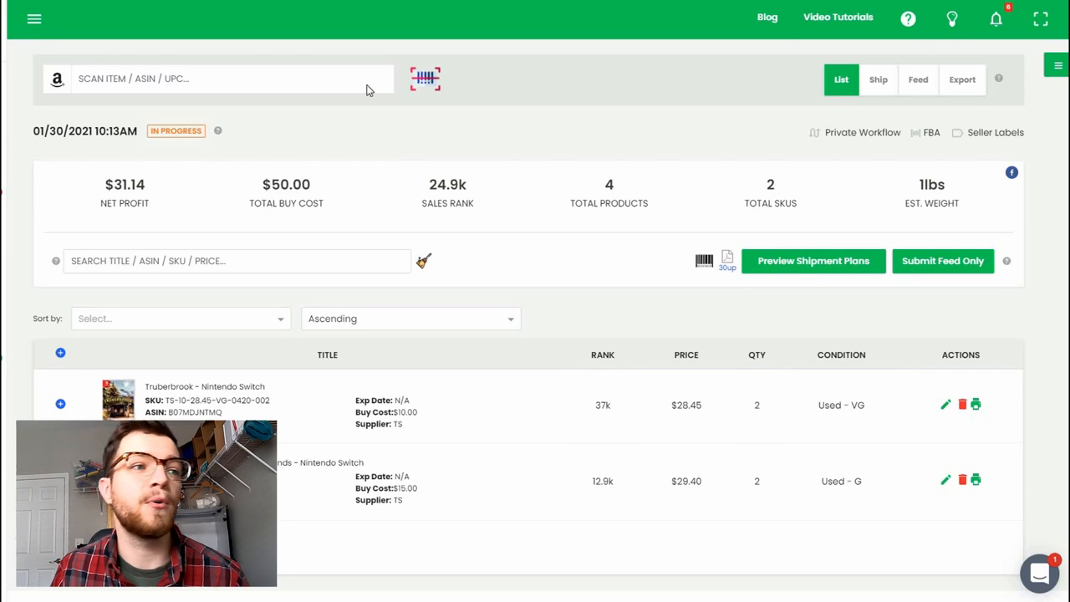
{"action": "mouse_move", "coordinate": [621, 297]}
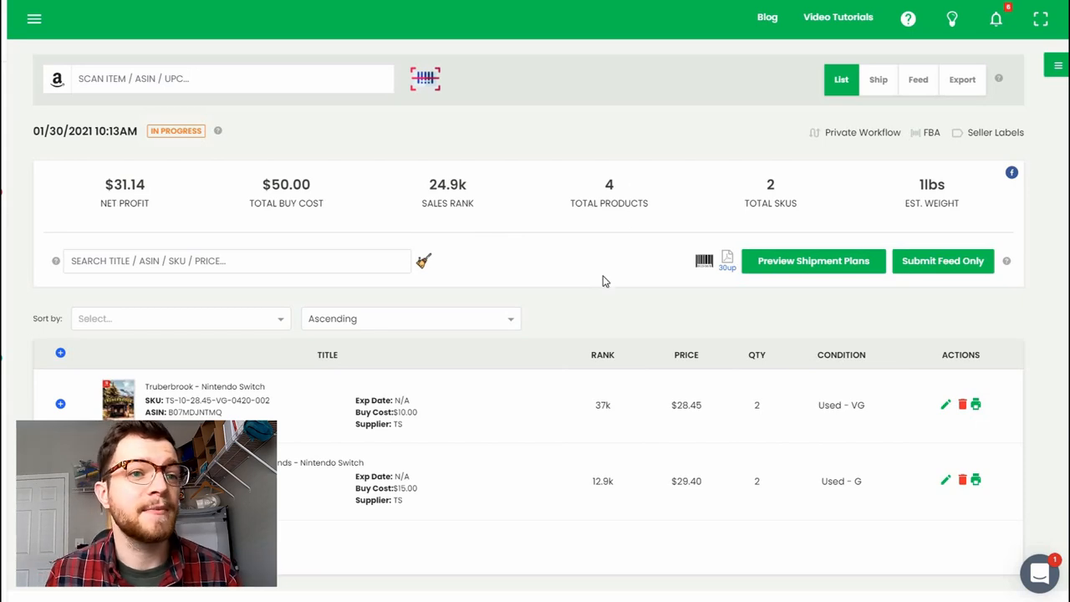
{"action": "mouse_move", "coordinate": [303, 165]}
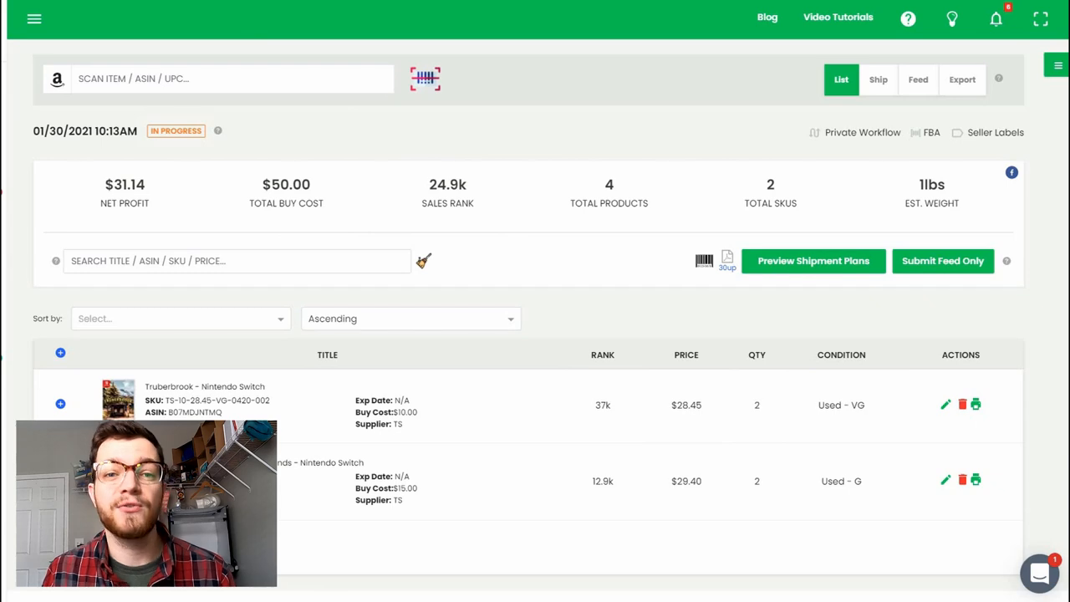
{"action": "mouse_move", "coordinate": [811, 265]}
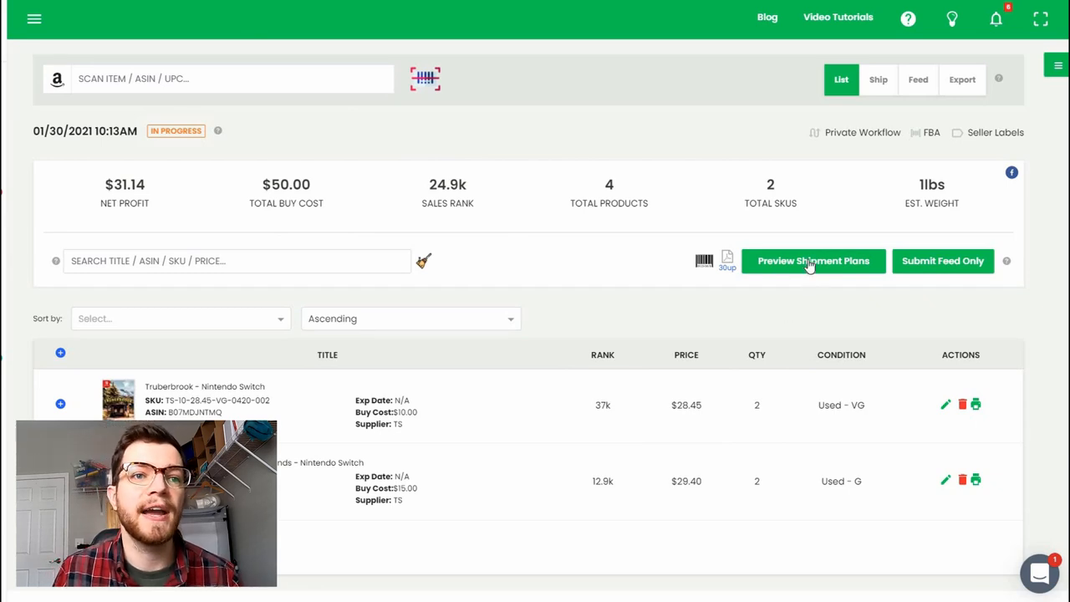
{"action": "mouse_move", "coordinate": [801, 244]}
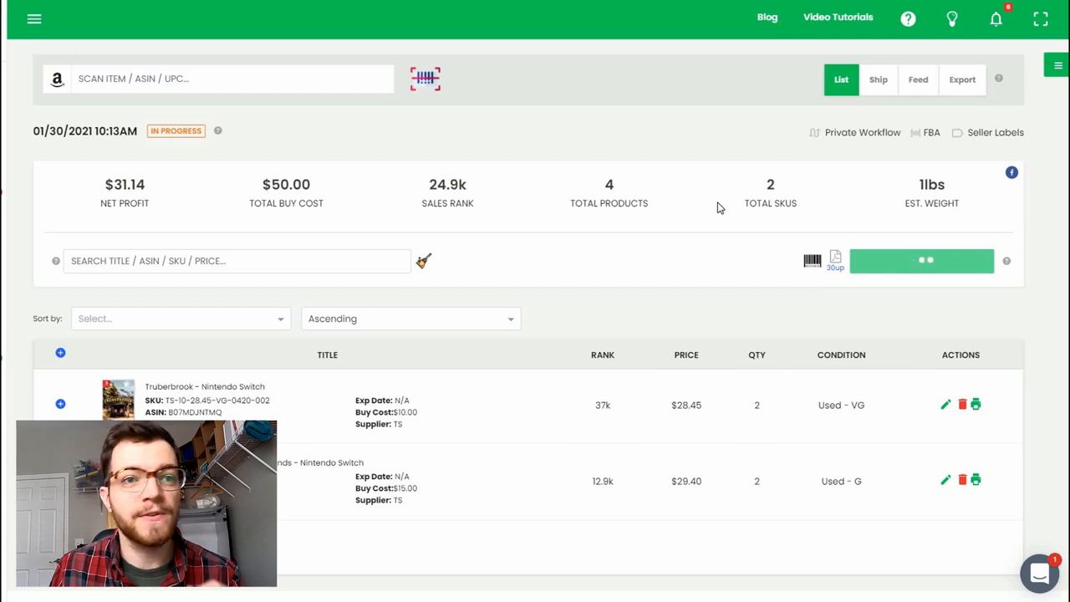
- Preview the IND9 and MKE1 shipment plans and check the Greenwood shipment's items
{"action": "left_click", "coordinate": [868, 90]}
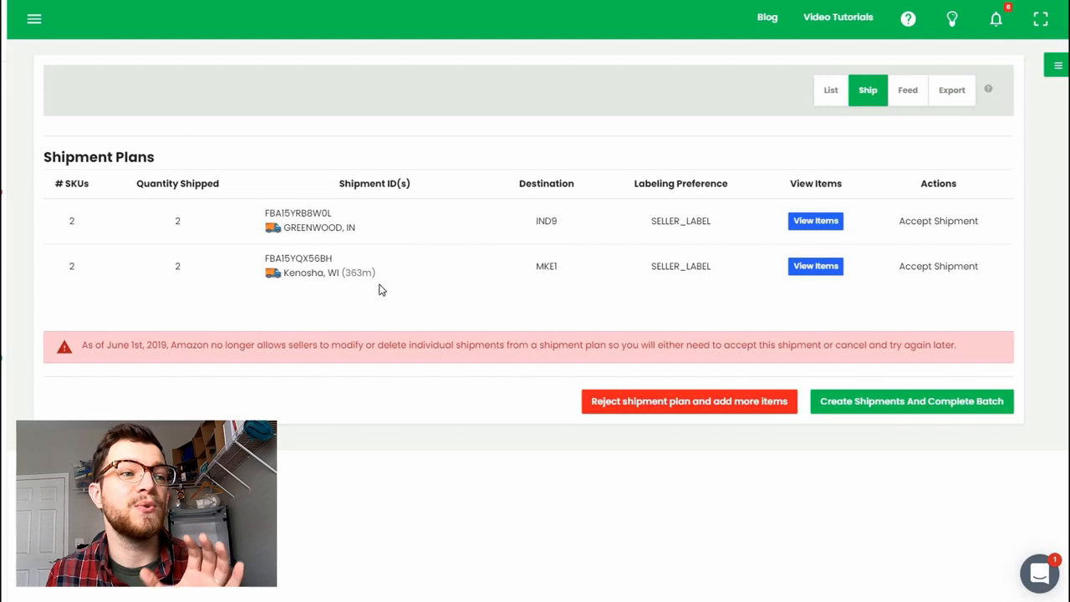
{"action": "mouse_move", "coordinate": [344, 201]}
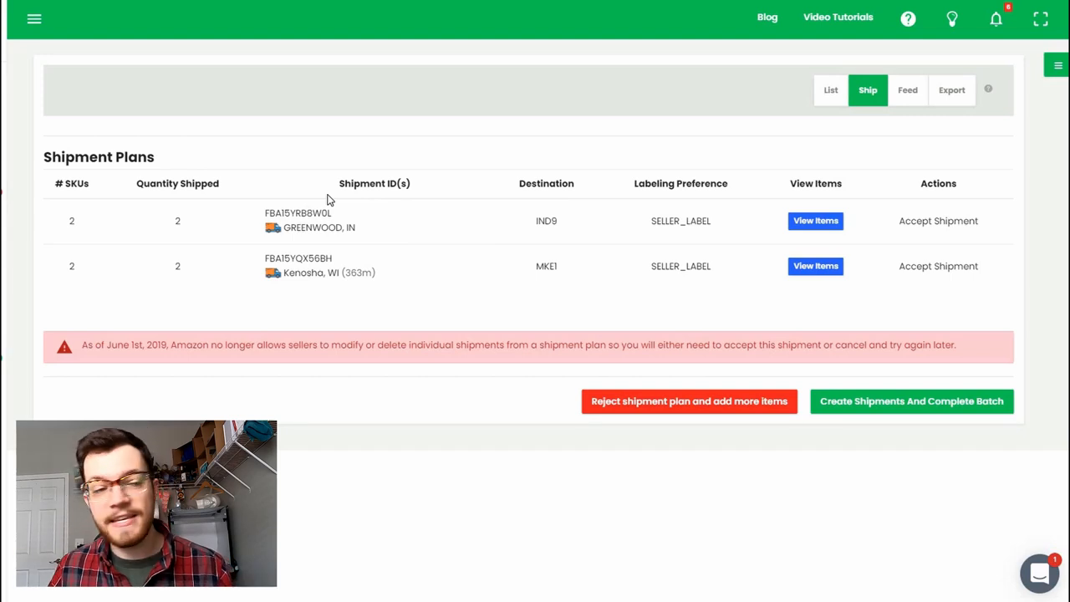
{"action": "mouse_move", "coordinate": [191, 231]}
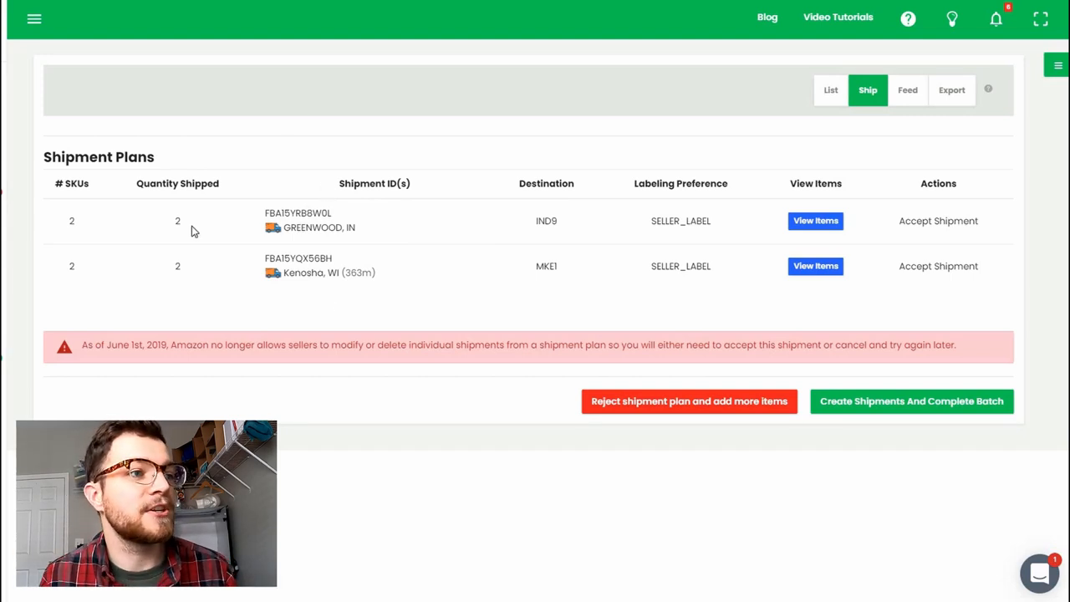
{"action": "double_click", "coordinate": [177, 221]}
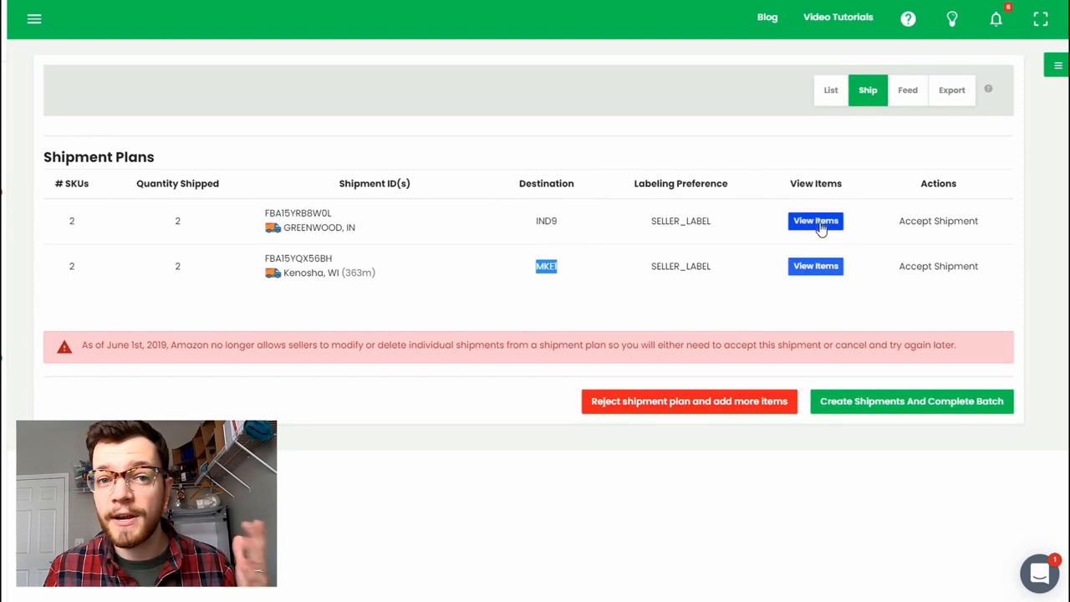
{"action": "left_click", "coordinate": [815, 221]}
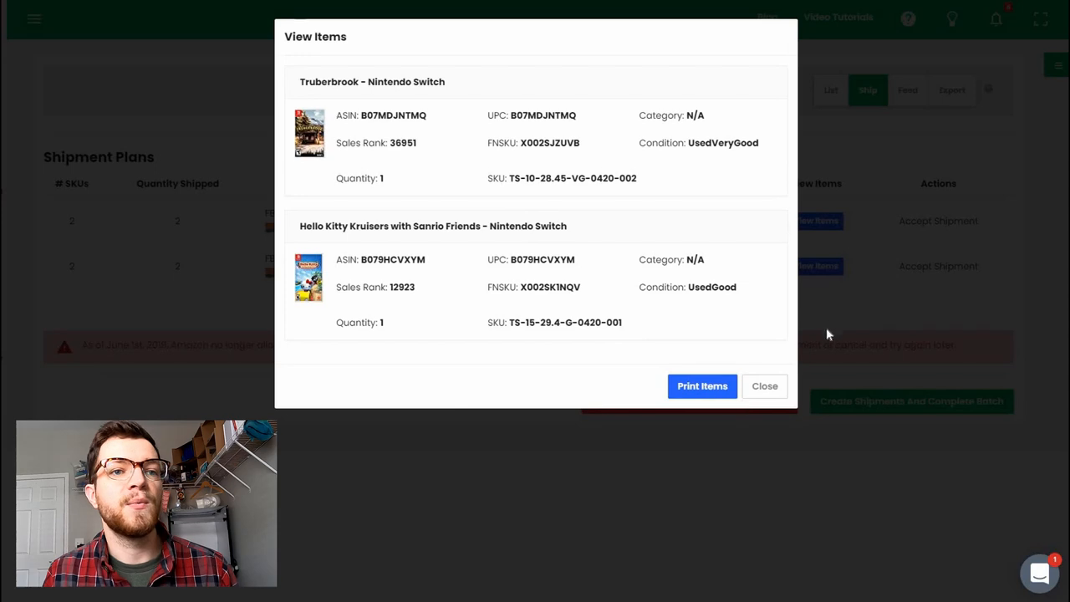
{"action": "left_click", "coordinate": [764, 387]}
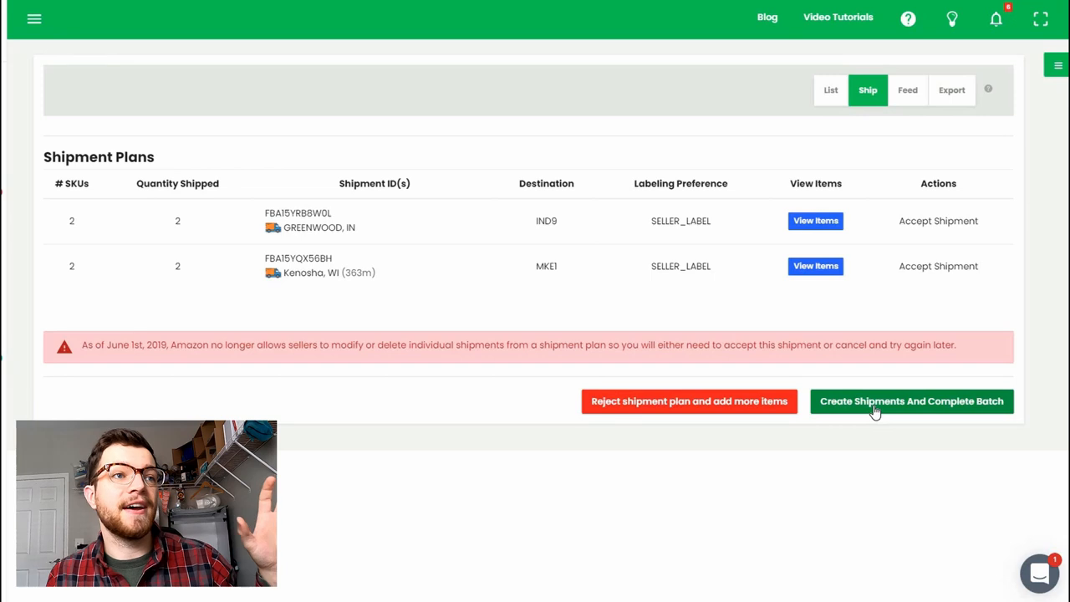
{"action": "mouse_move", "coordinate": [877, 461]}
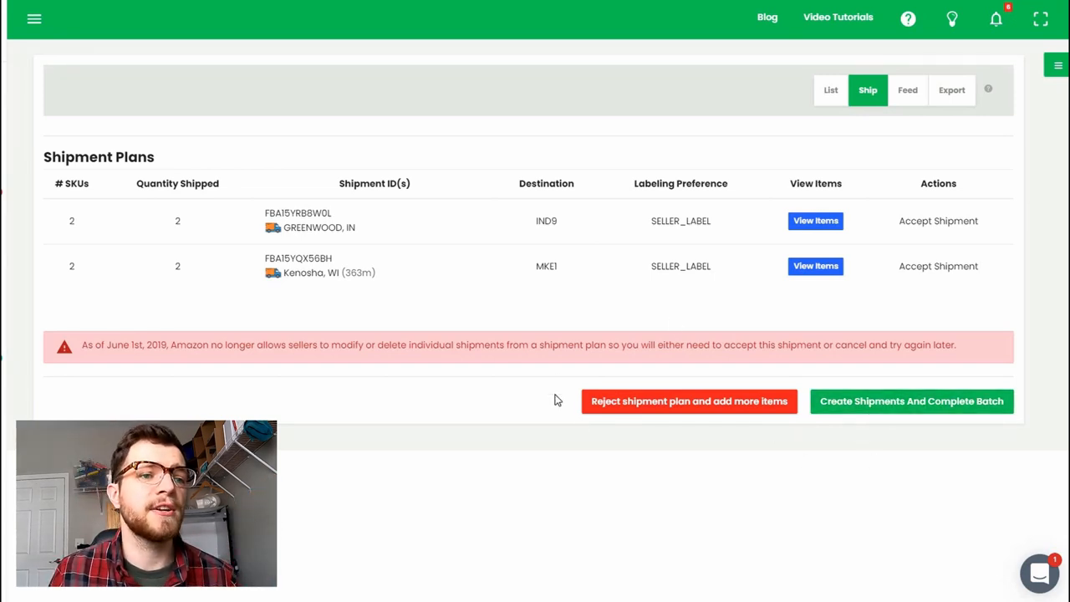
{"action": "mouse_move", "coordinate": [701, 411]}
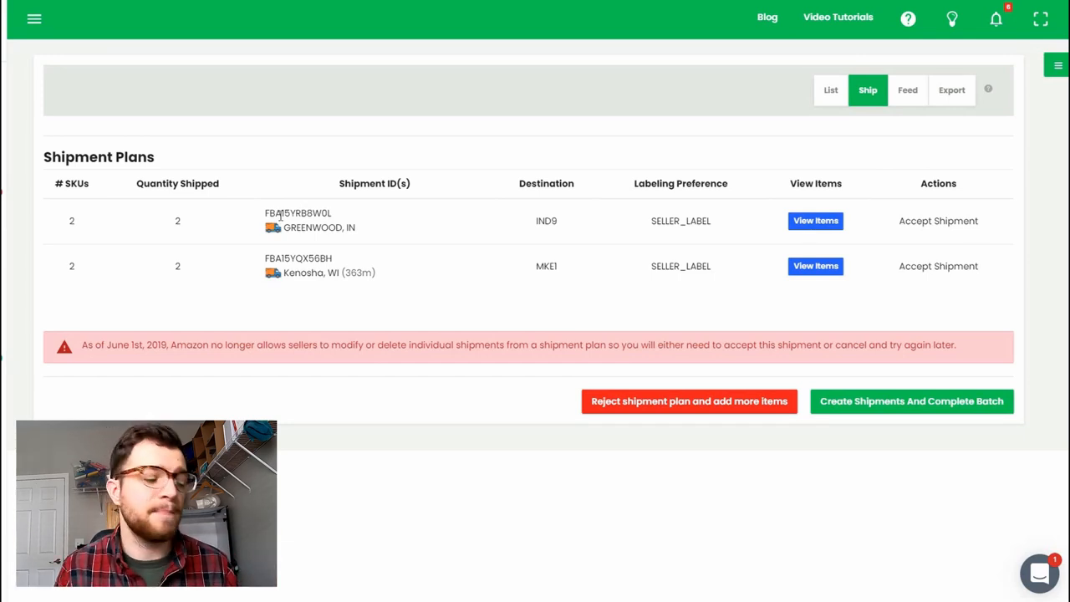
{"action": "mouse_move", "coordinate": [763, 450]}
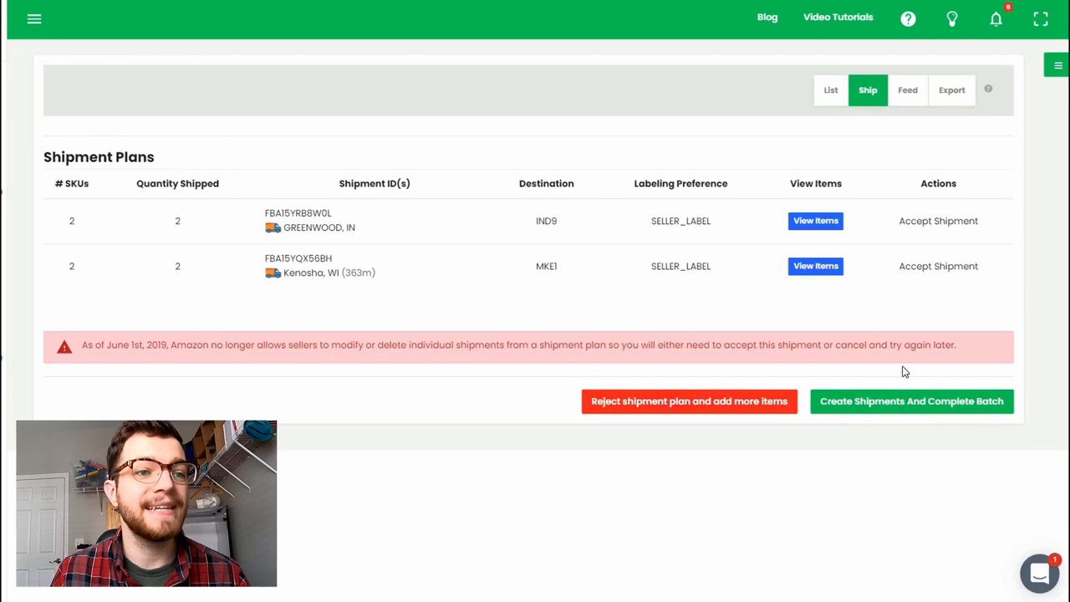
{"action": "mouse_move", "coordinate": [881, 375]}
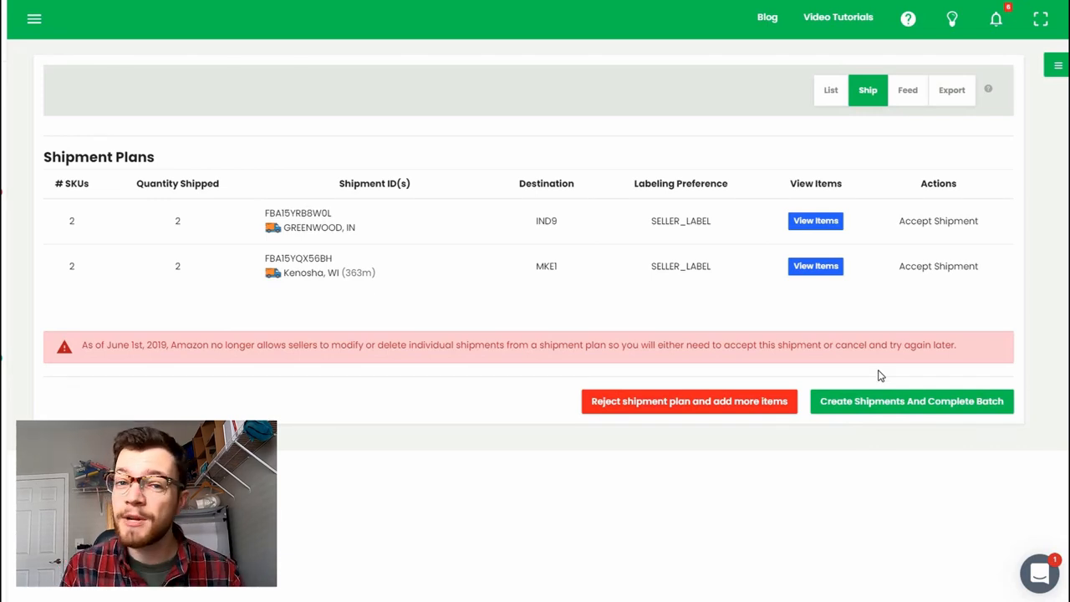